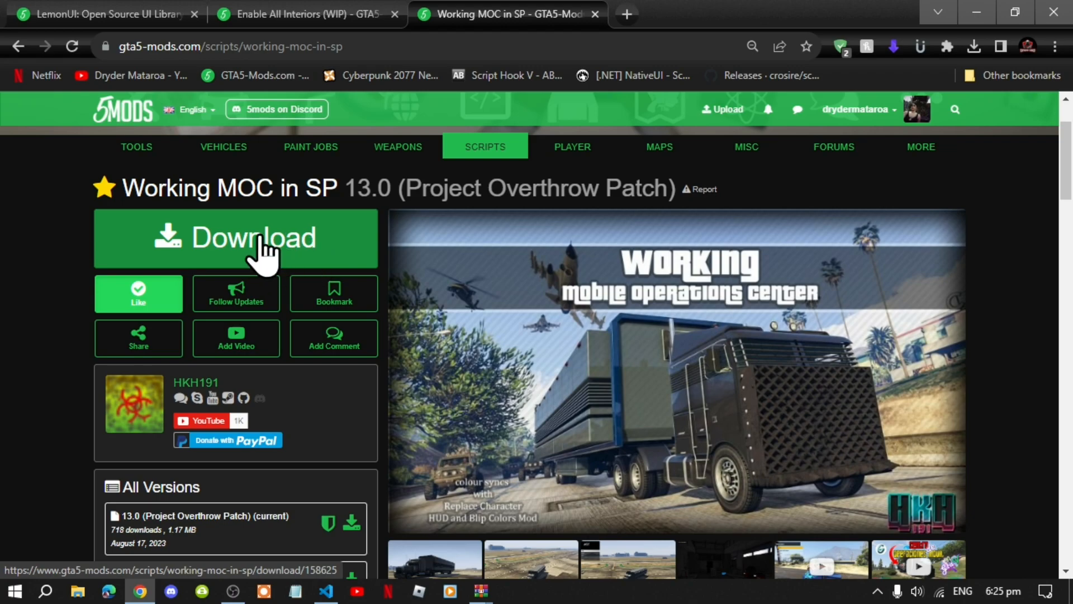
- Download the Working MOC and Enable All Interiors mods from their GTA5-Mods pages
left_click(301, 14)
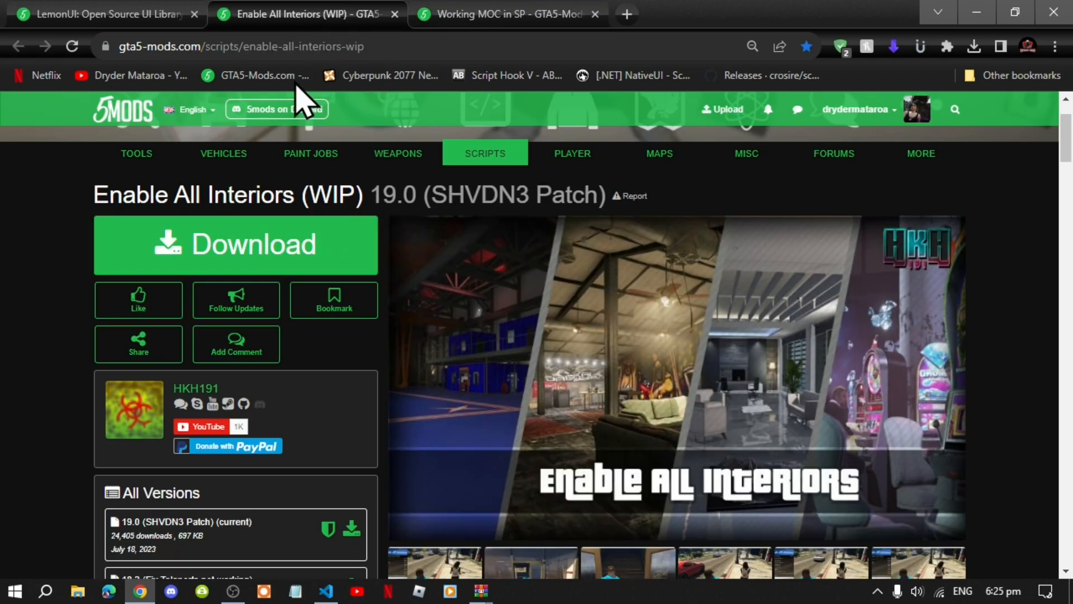
mouse_move(212, 243)
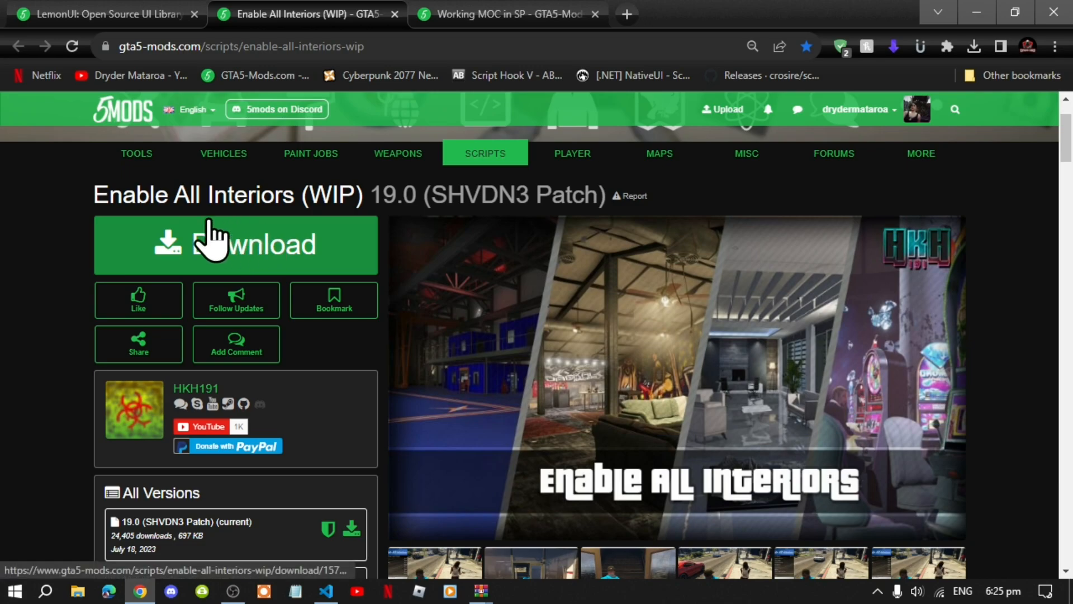
mouse_move(216, 258)
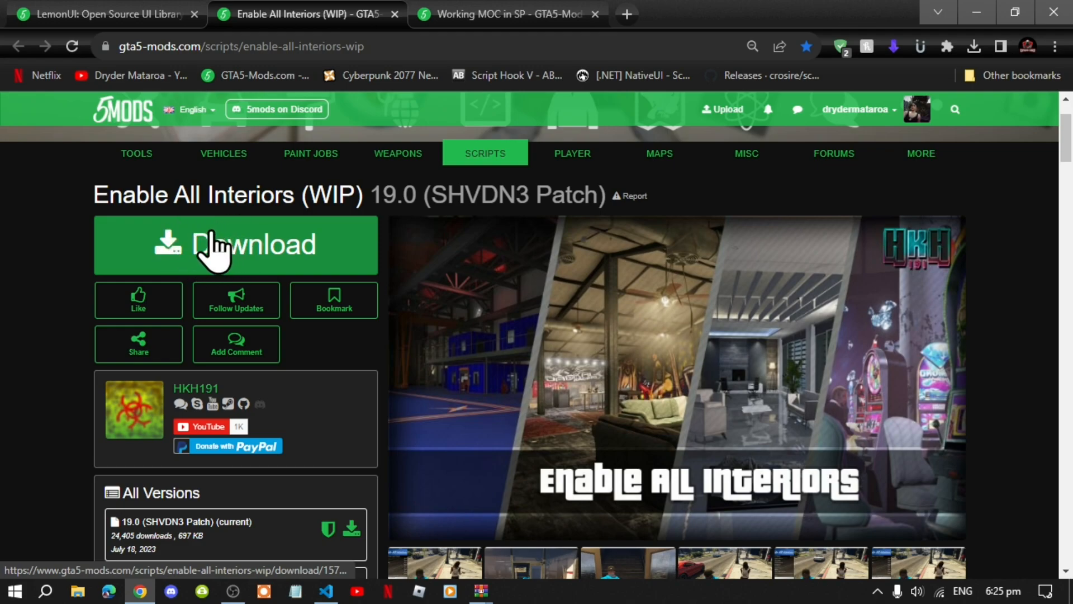
left_click(103, 13)
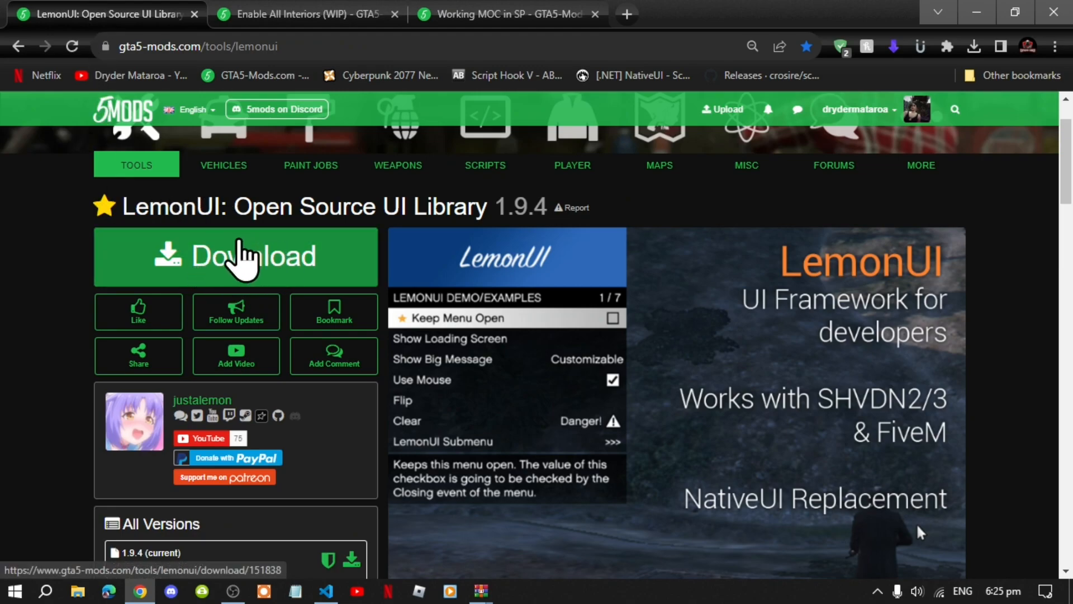
mouse_move(219, 263)
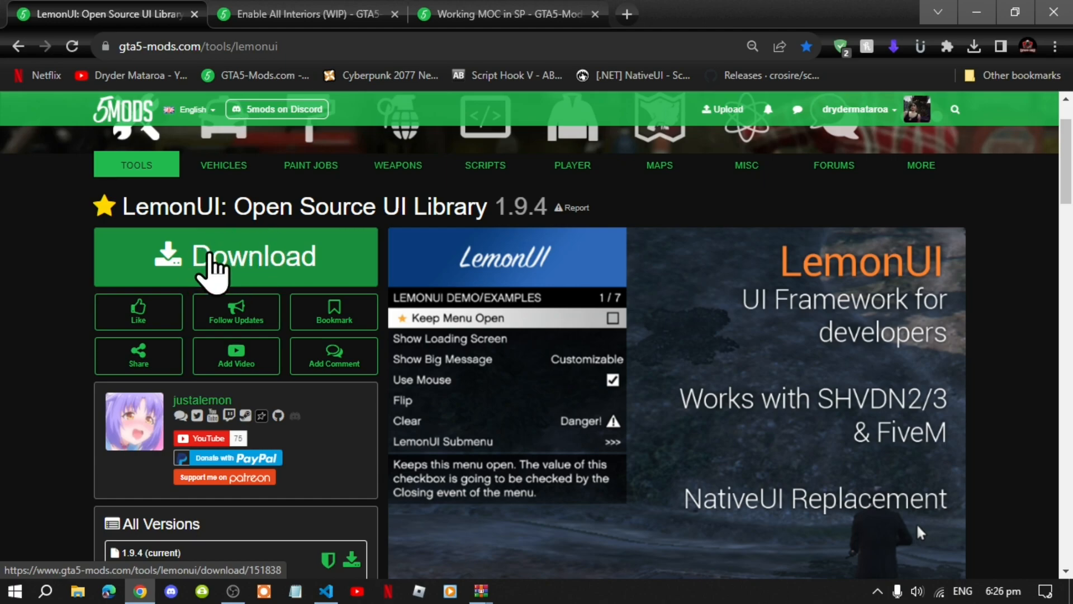
mouse_move(264, 274)
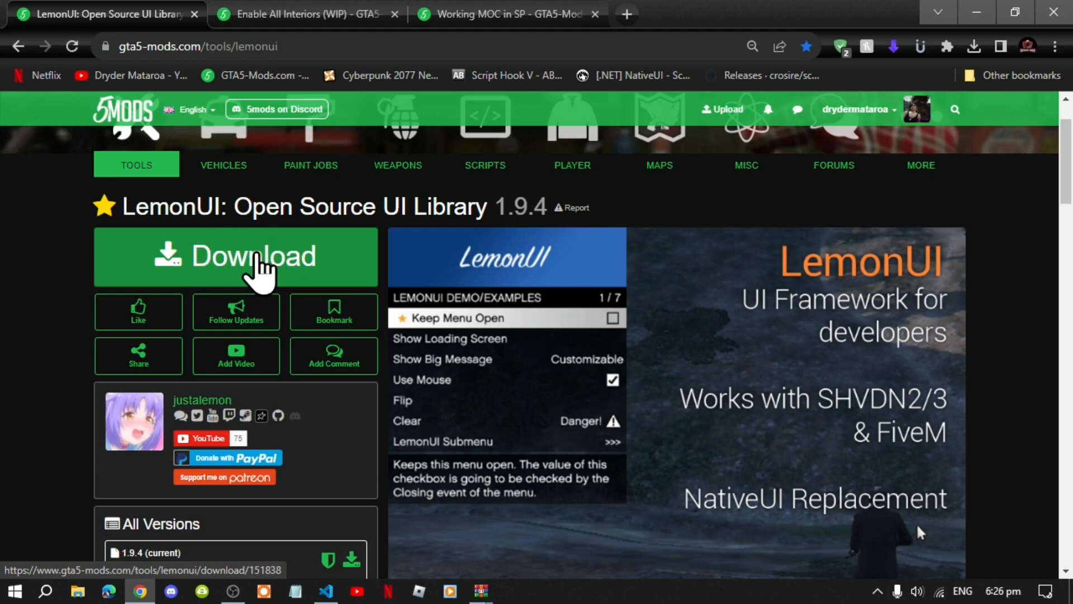
mouse_move(255, 266)
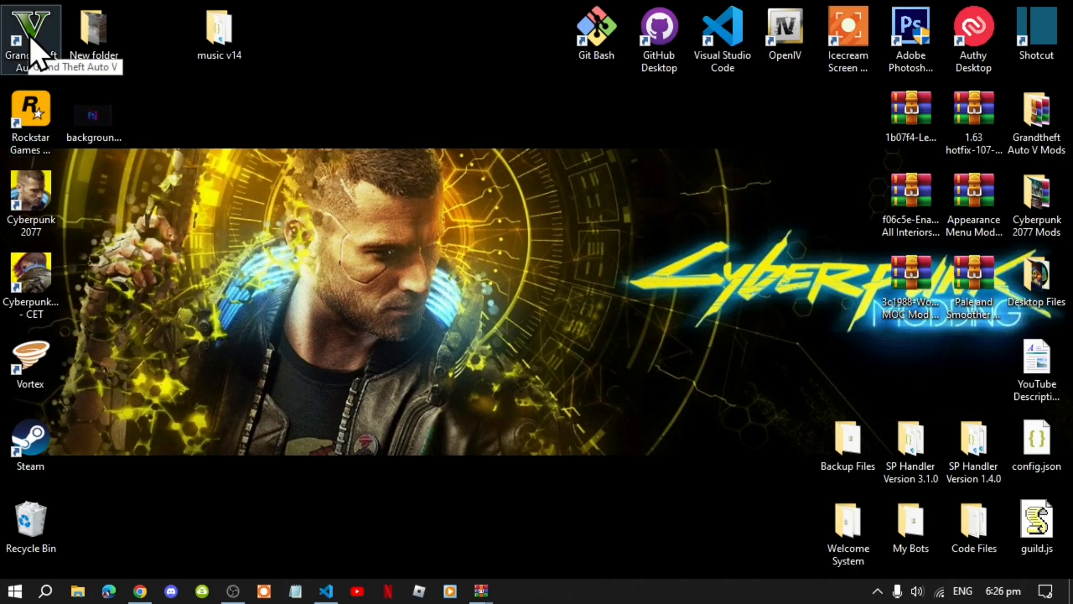
- Open the GTA V install folder from the desktop shortcut and open ScriptHookVDotNet.ini
right_click(30, 31)
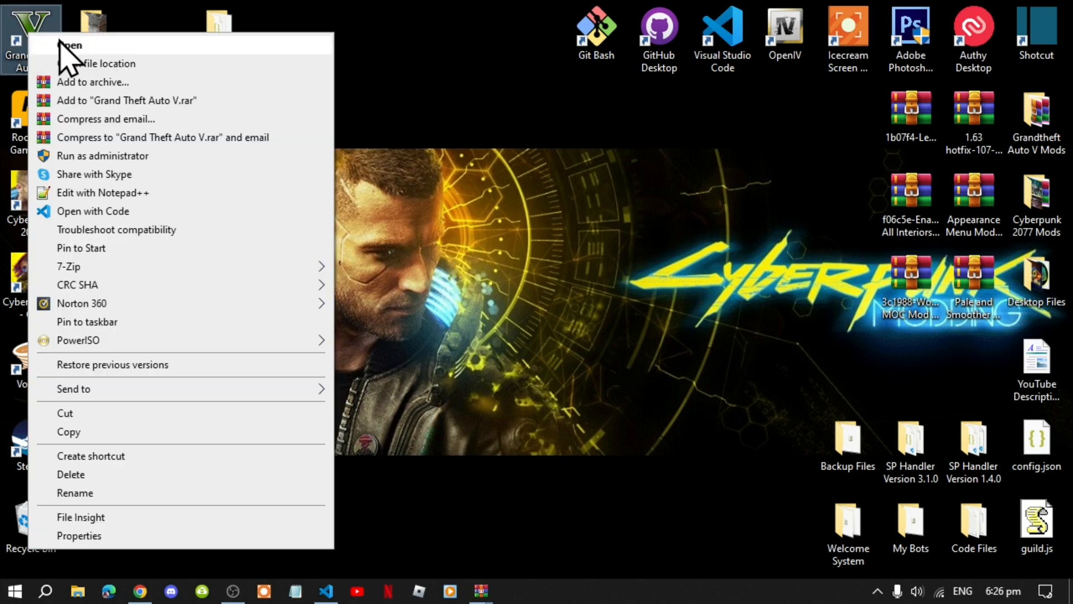
left_click(108, 63)
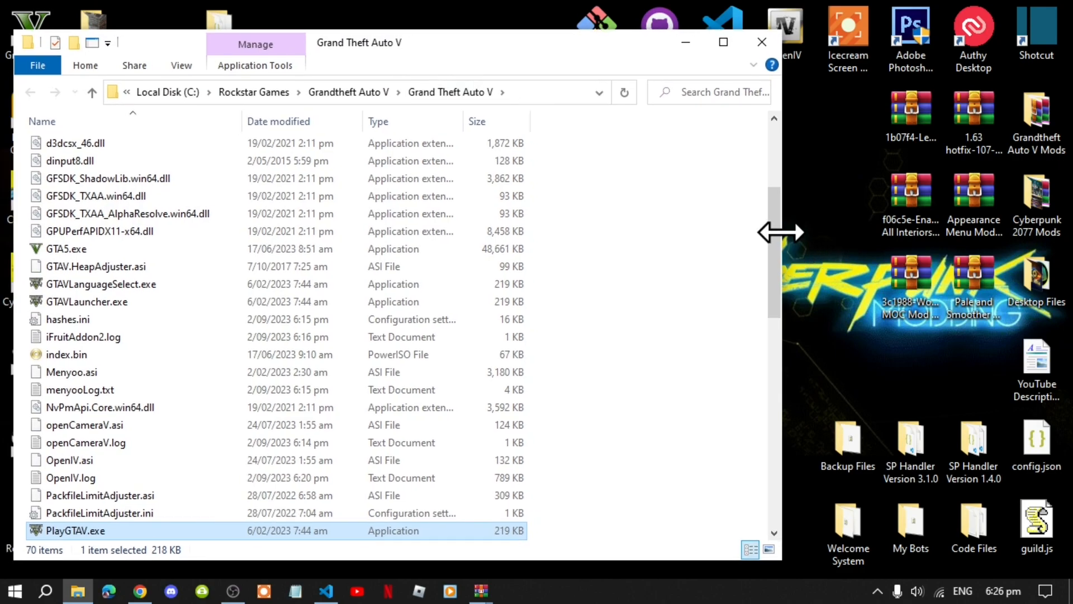
scroll("down", 3)
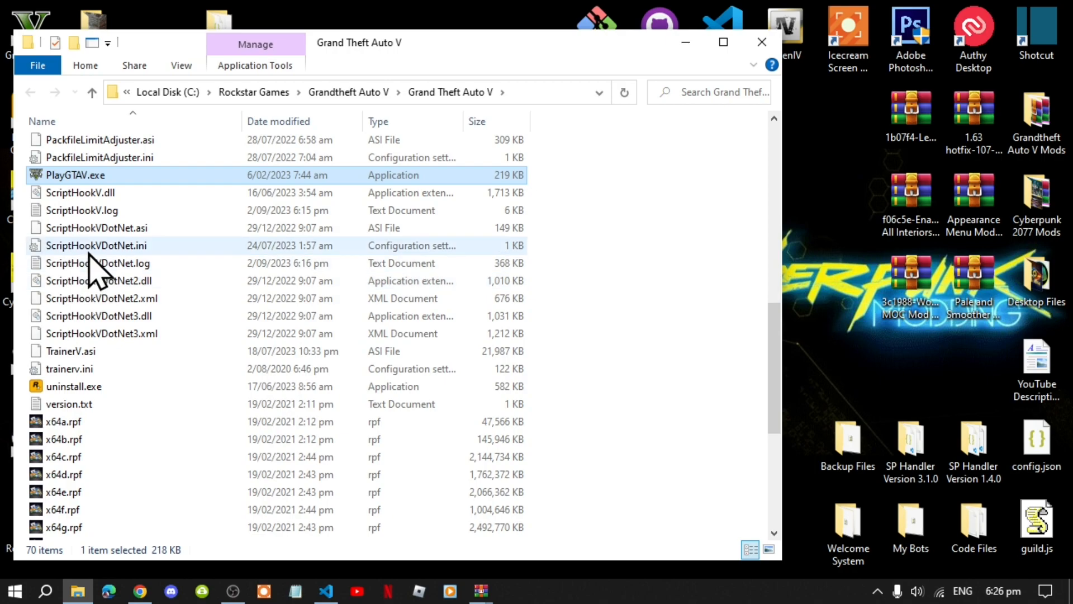
left_click(96, 245)
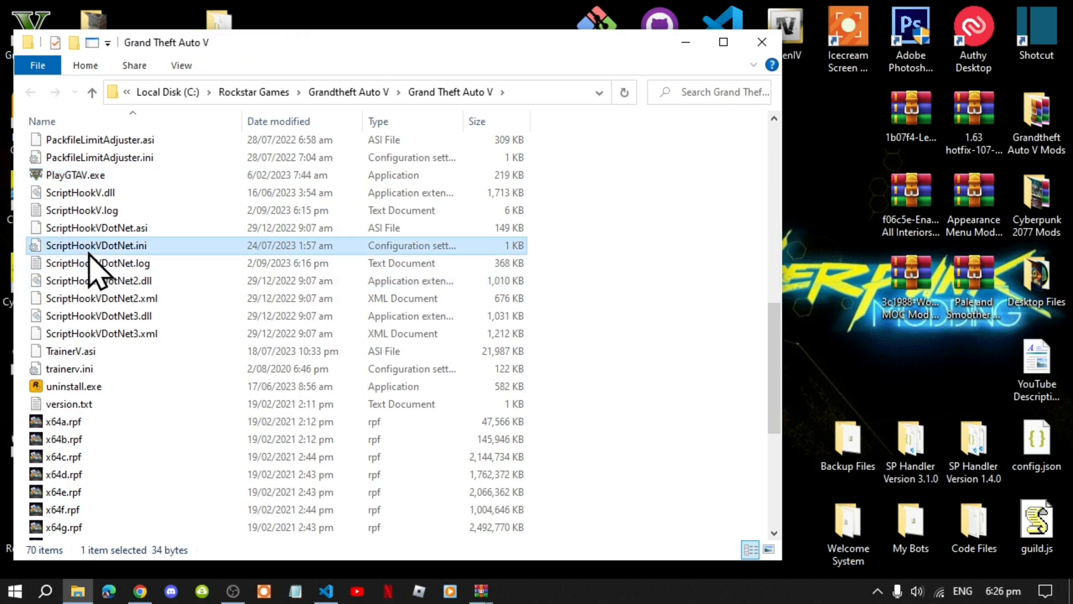
double_click(96, 245)
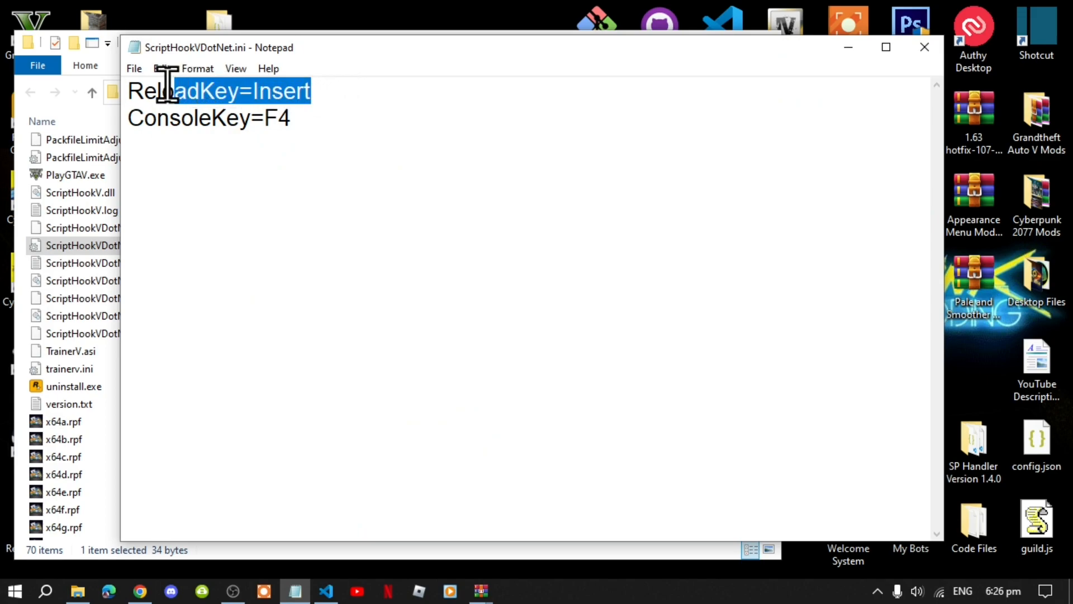
- Review ReloadKey=Insert and ConsoleKey=F4 in ScriptHookVDotNet.ini, then close it unchanged
left_click(309, 91)
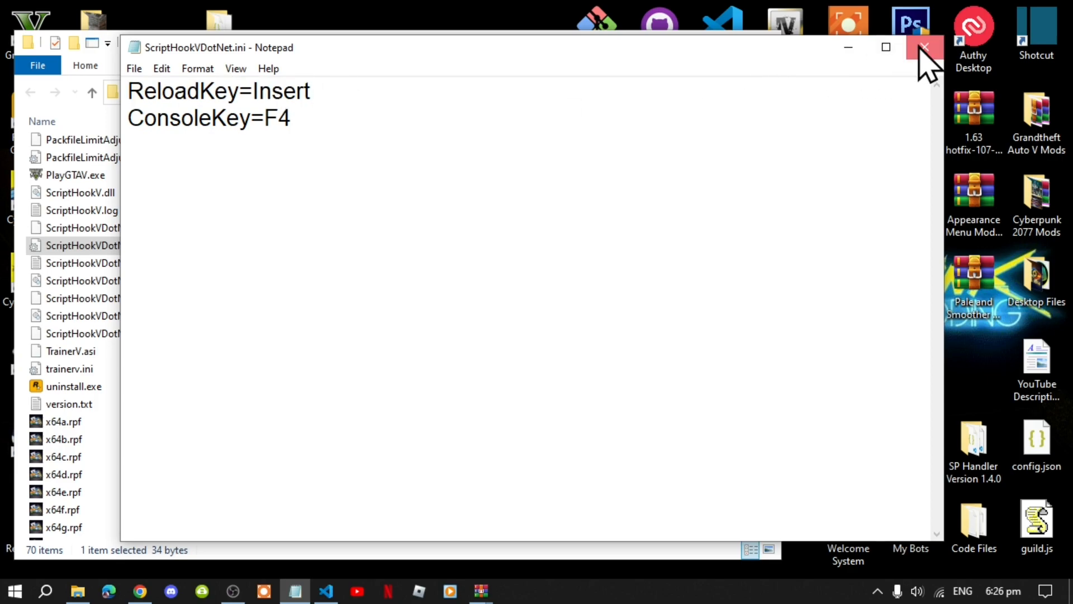
left_click(926, 47)
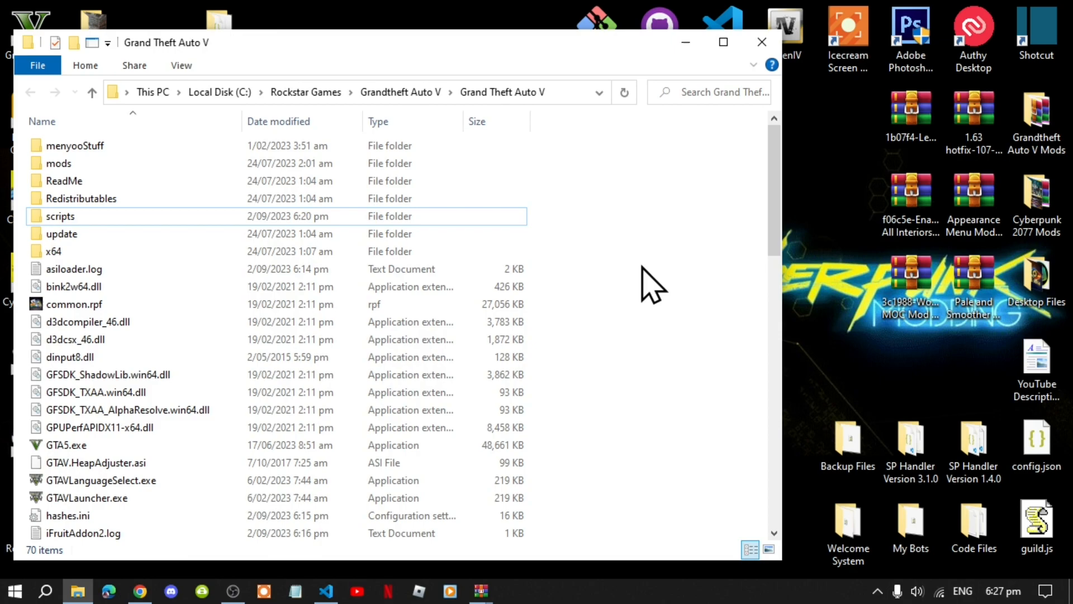
- Open the empty scripts folder inside the Grand Theft Auto V directory
left_click(59, 216)
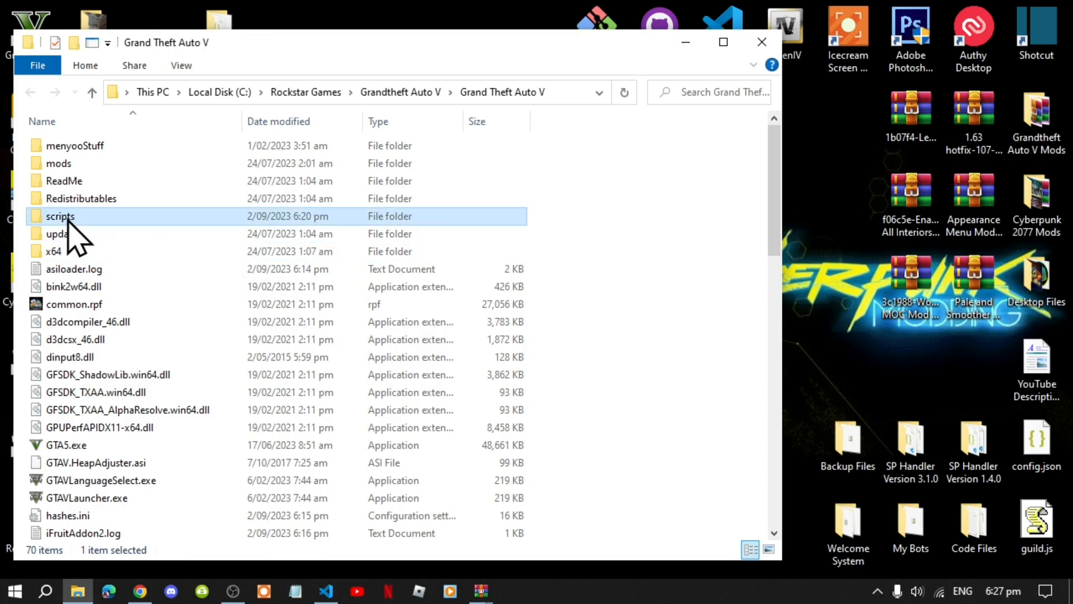
mouse_move(90, 242)
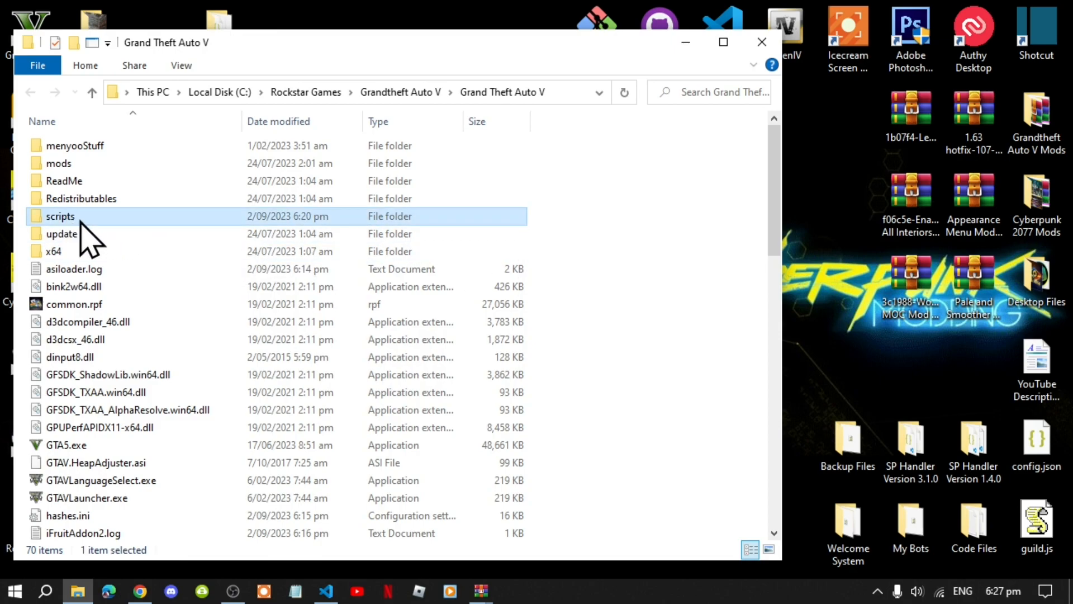
mouse_move(635, 280)
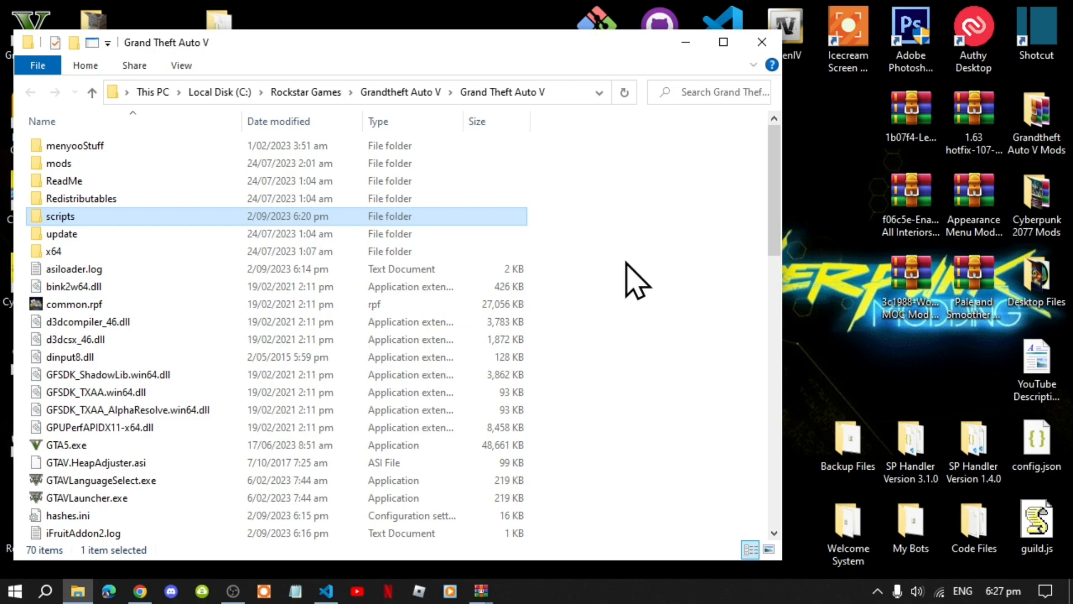
right_click(636, 280)
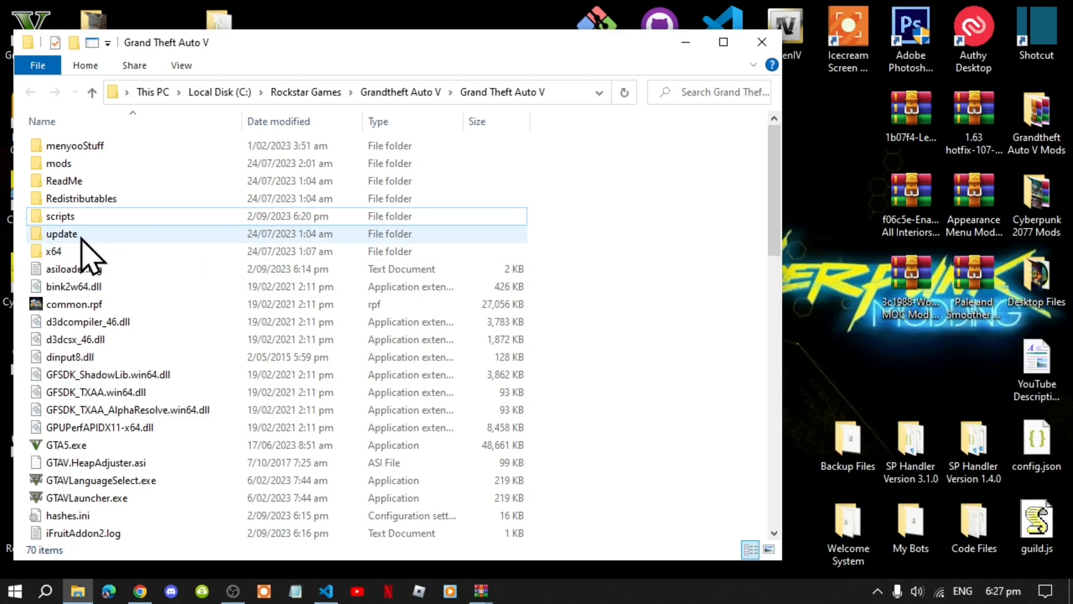
mouse_move(75, 226)
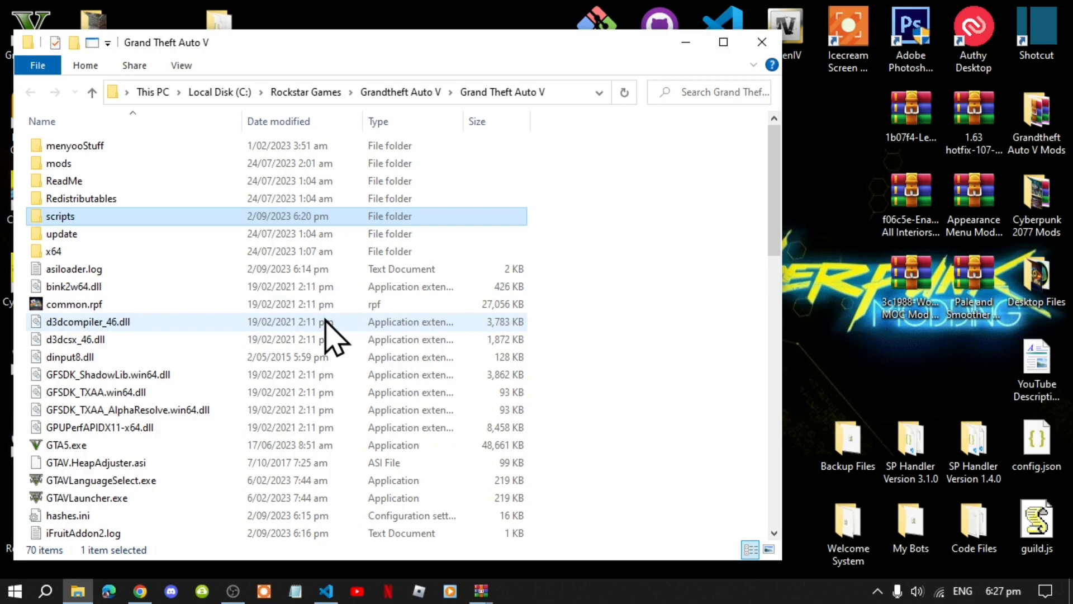
double_click(60, 215)
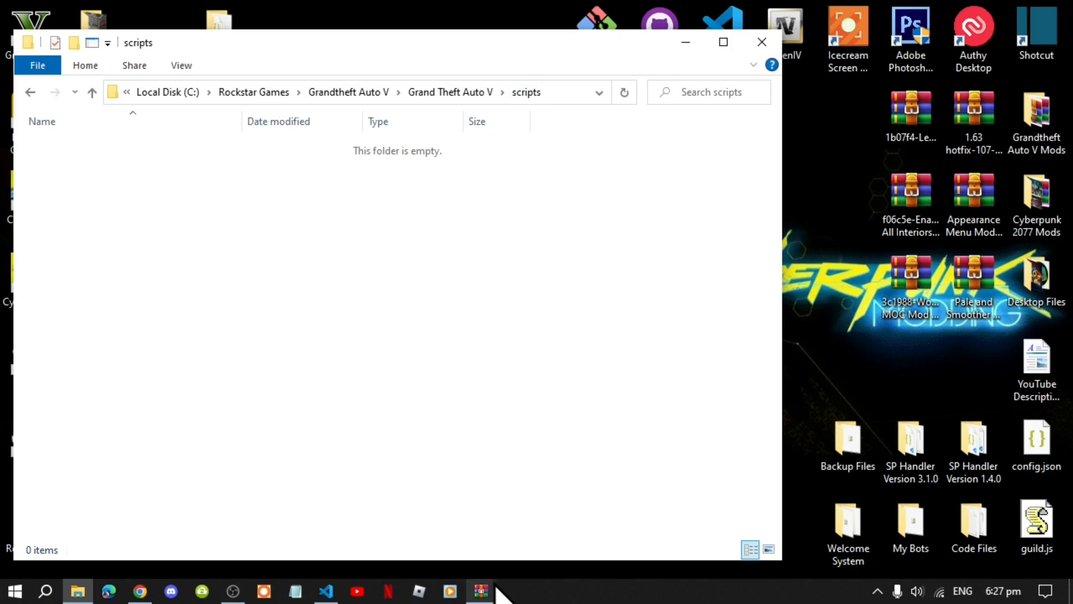
mouse_move(480, 590)
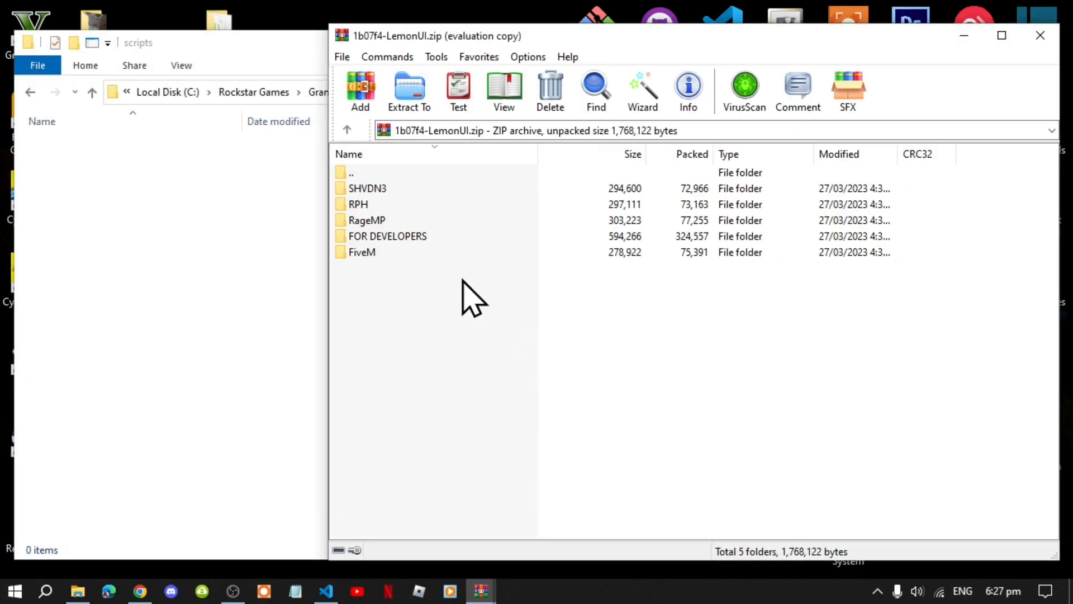
mouse_move(377, 206)
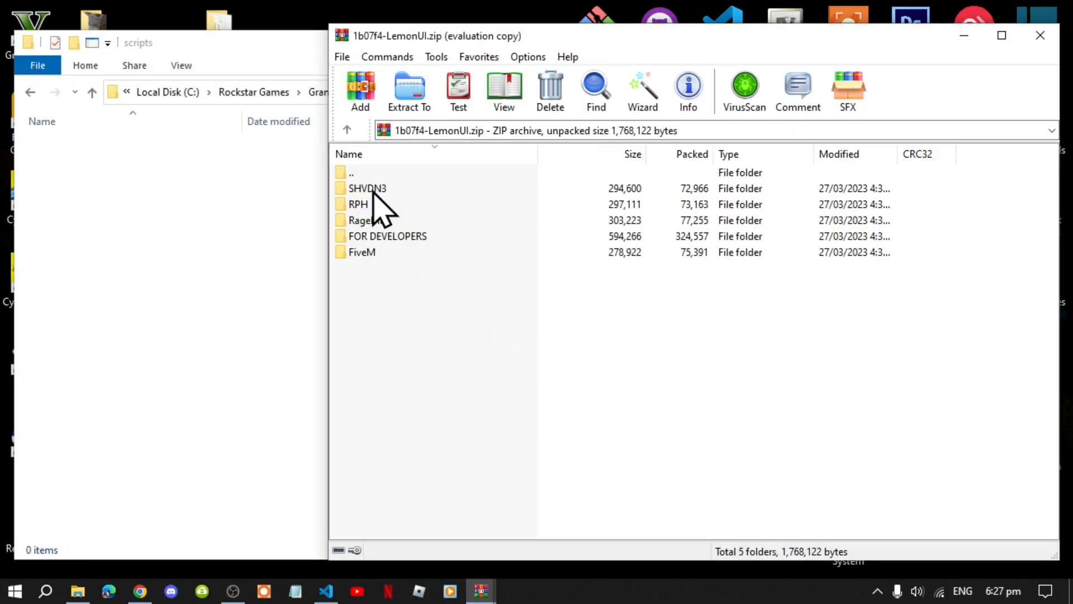
- Copy LemonUI's SHVDN3 dll, pdb and xml into the game's scripts folder
double_click(367, 188)
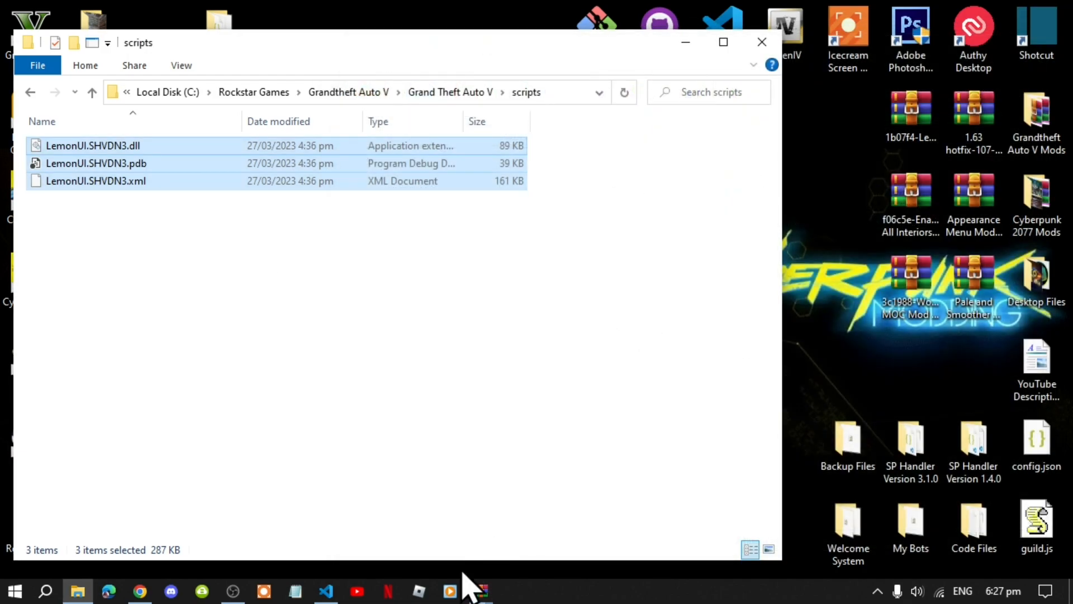
mouse_move(479, 591)
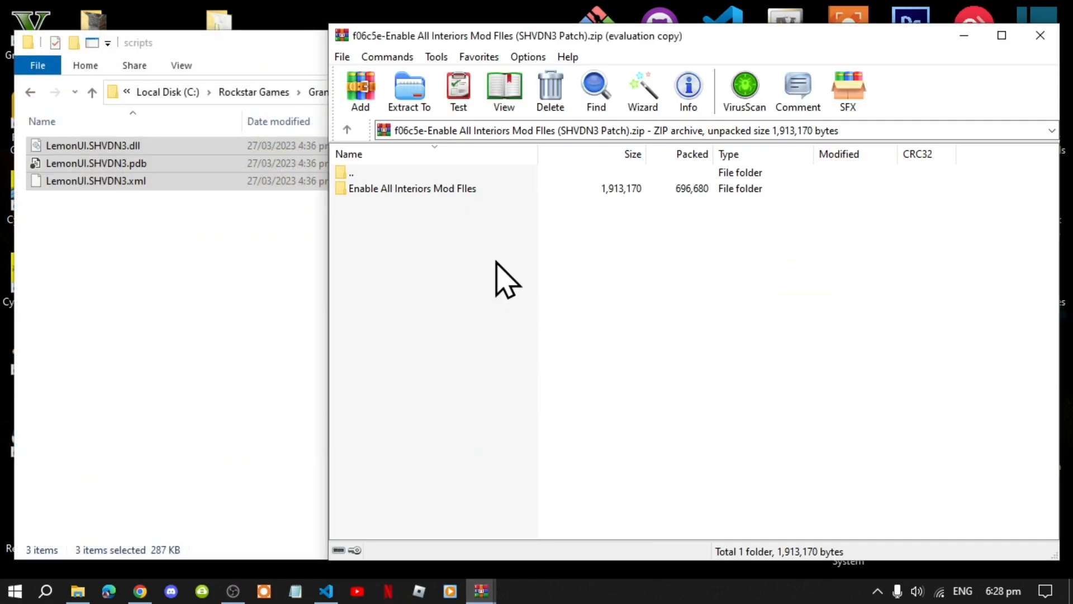
- Copy Enable All Interiors script files and iFruitAddon2 into scripts, then close the archive
double_click(411, 188)
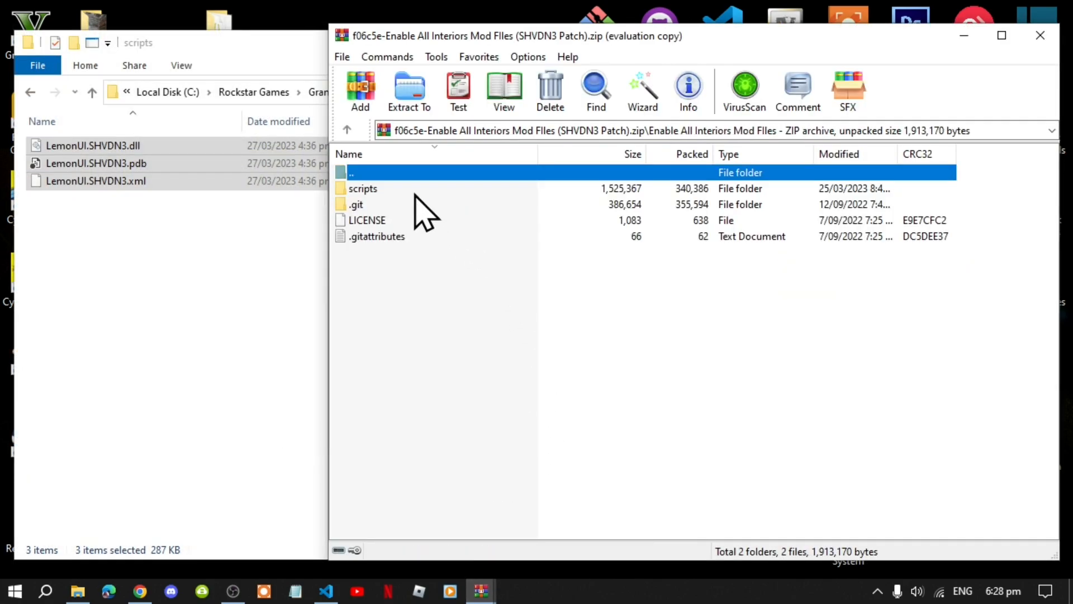
mouse_move(376, 209)
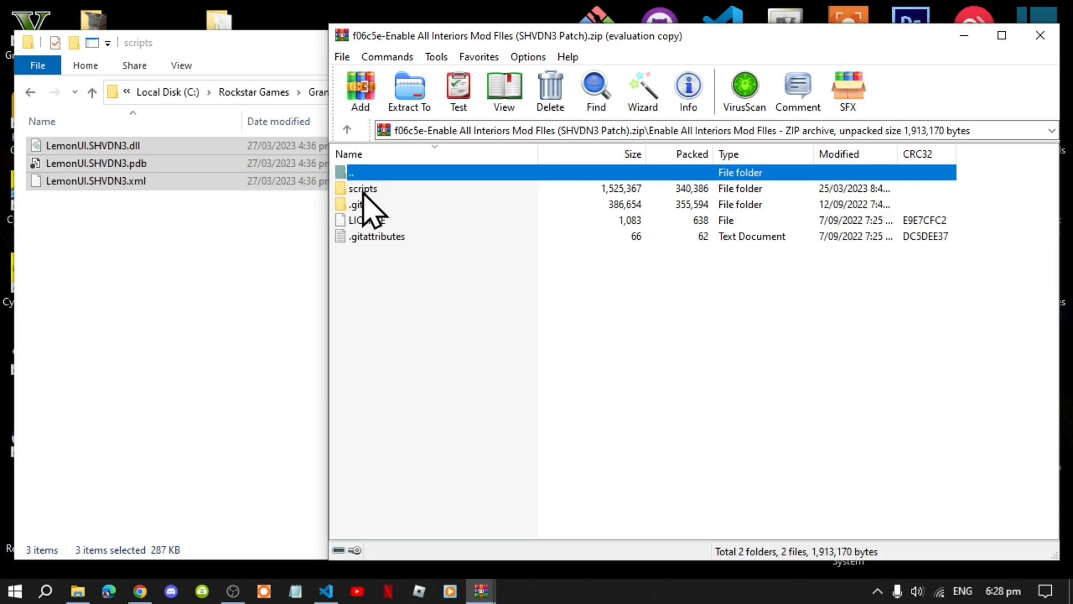
double_click(362, 187)
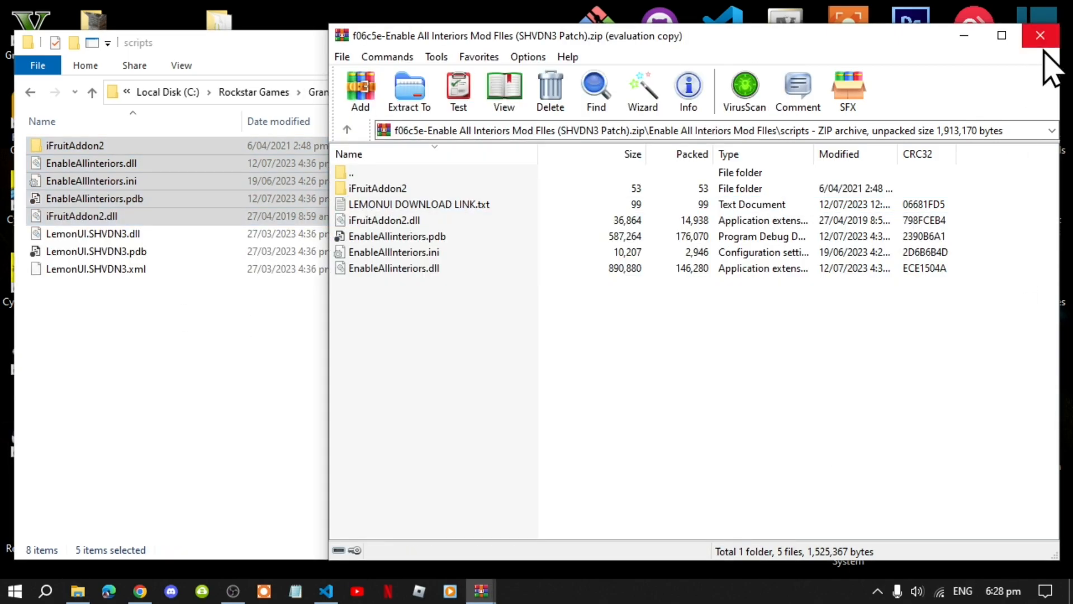
left_click(1039, 36)
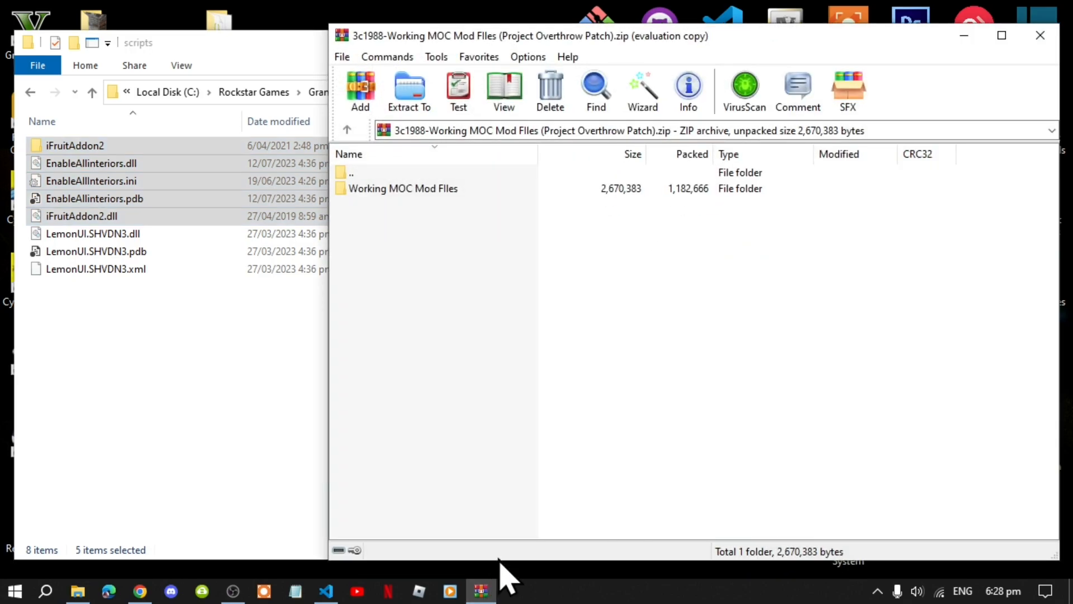
mouse_move(425, 246)
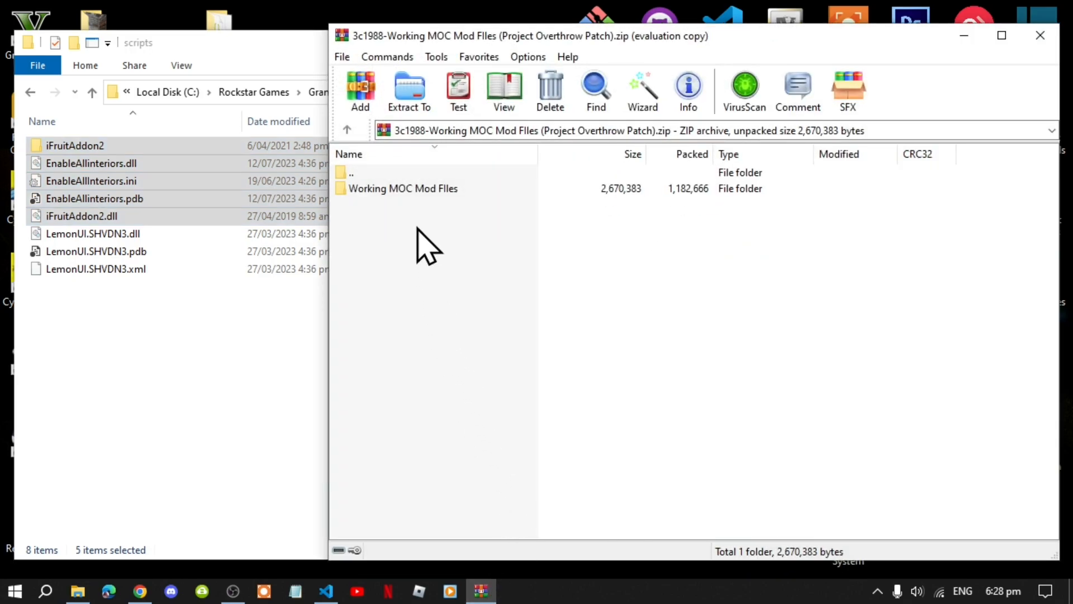
mouse_move(421, 216)
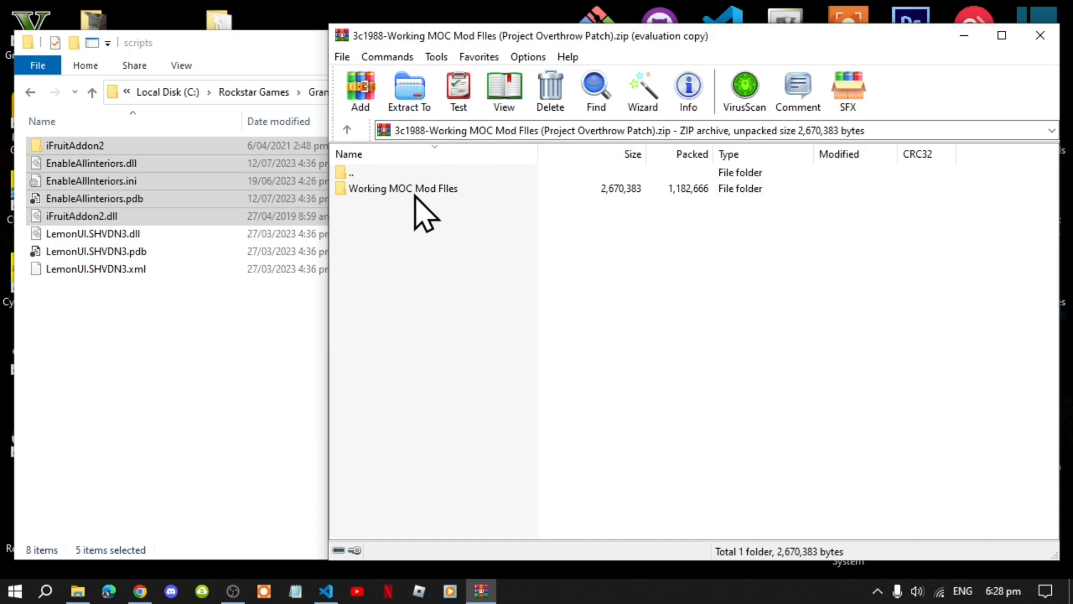
- Copy all Working MOC script files into the game's scripts folder, replacing the two duplicates
double_click(403, 187)
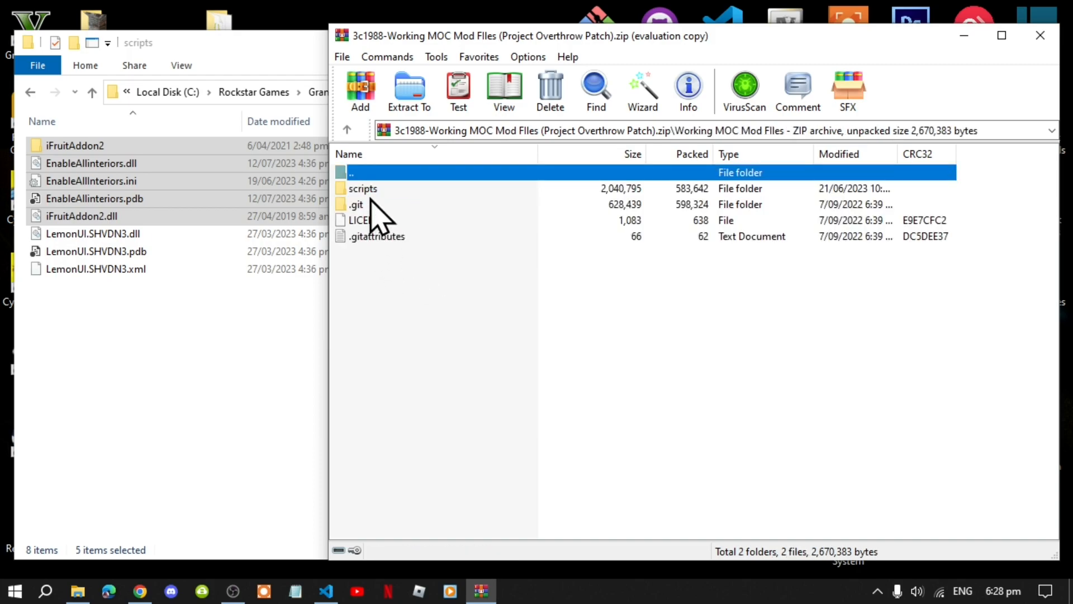
double_click(362, 188)
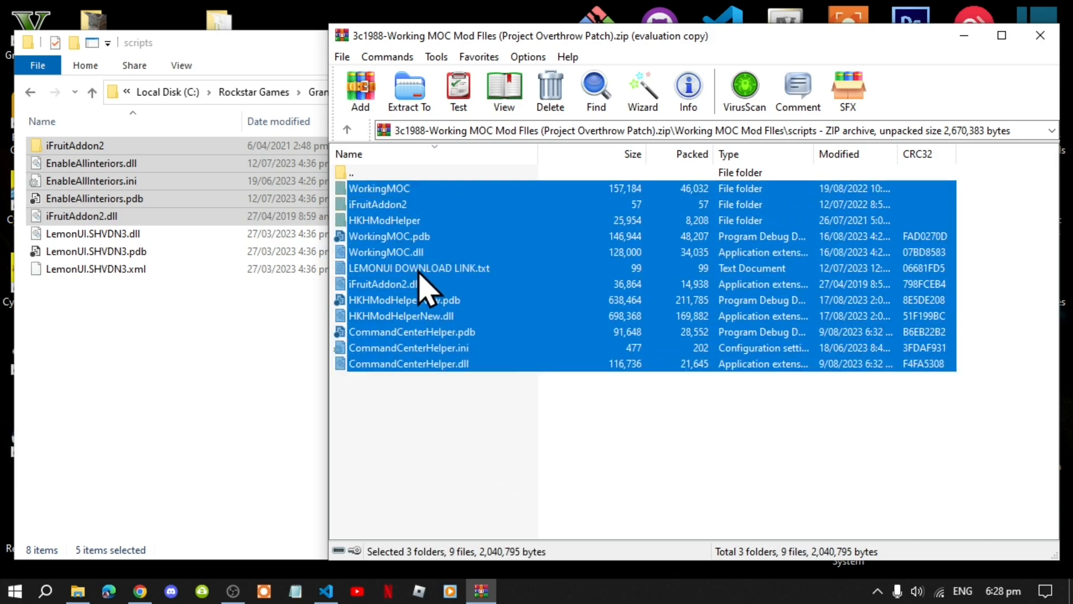
left_click(418, 267)
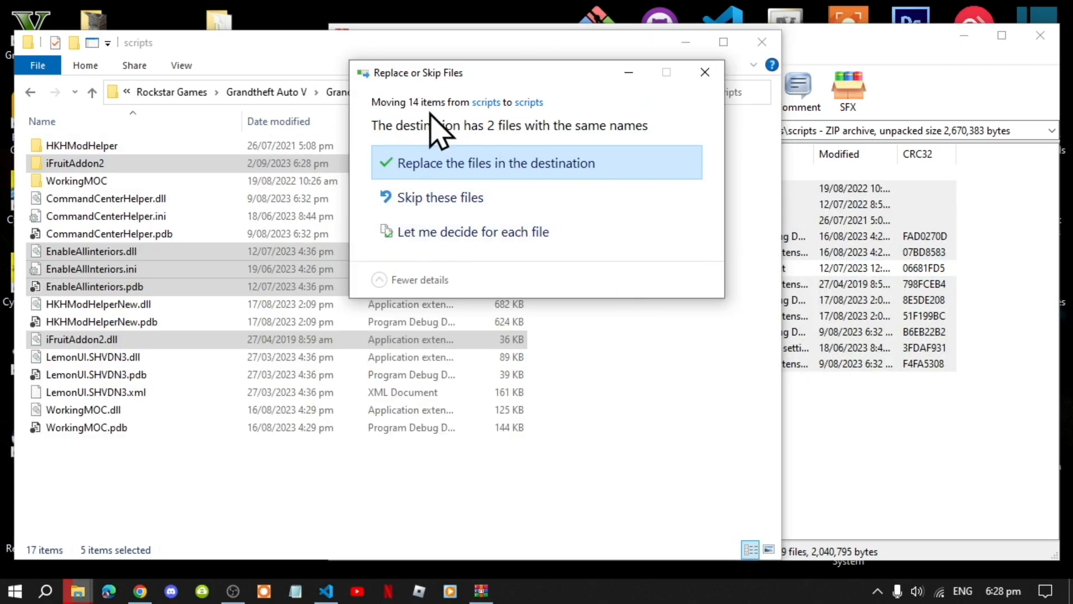
mouse_move(565, 191)
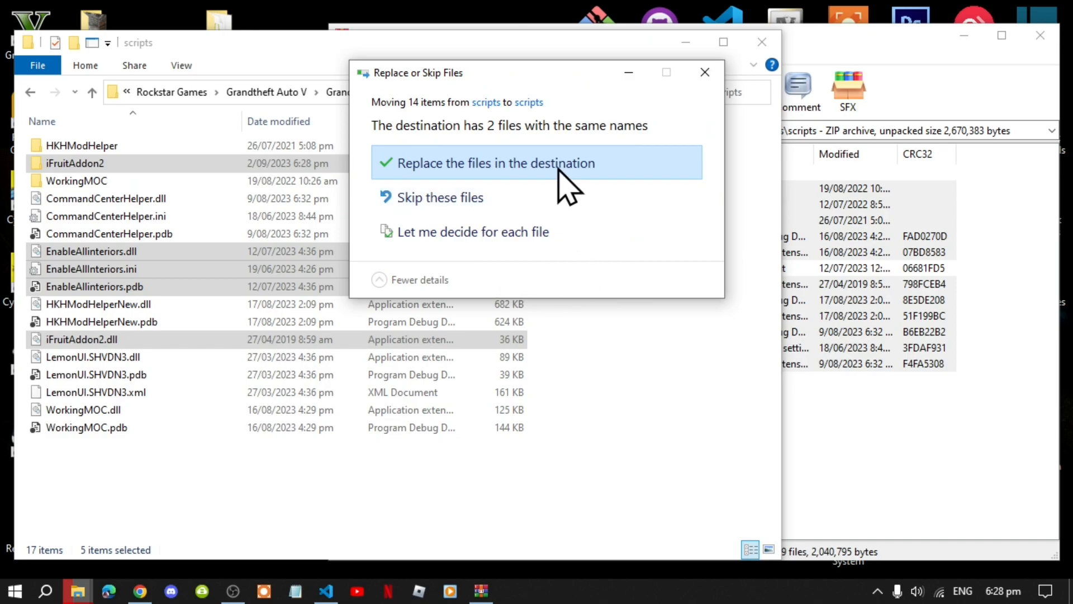
left_click(496, 163)
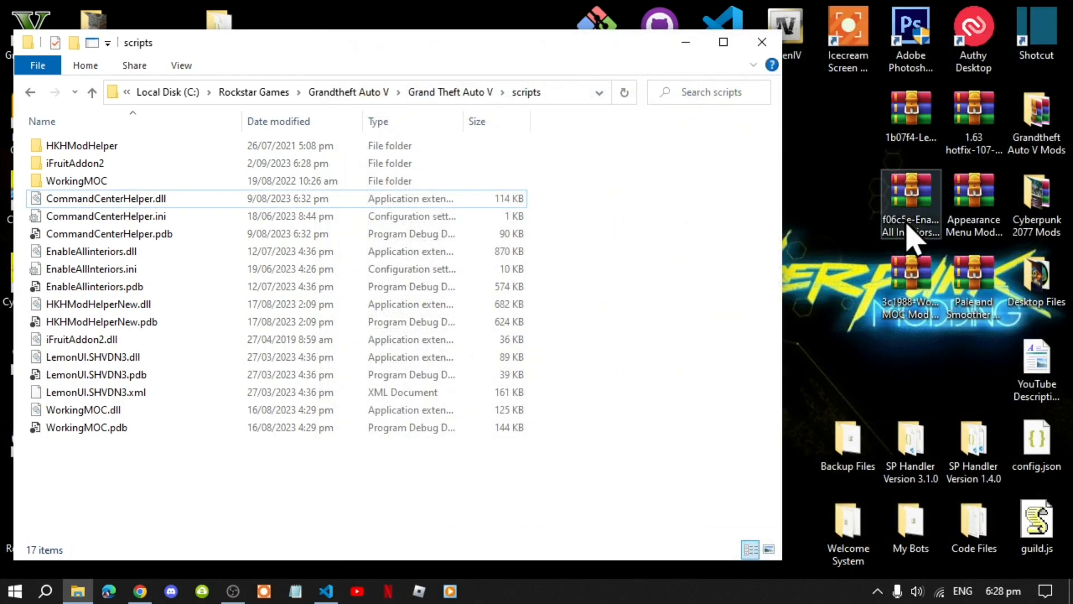
mouse_move(595, 206)
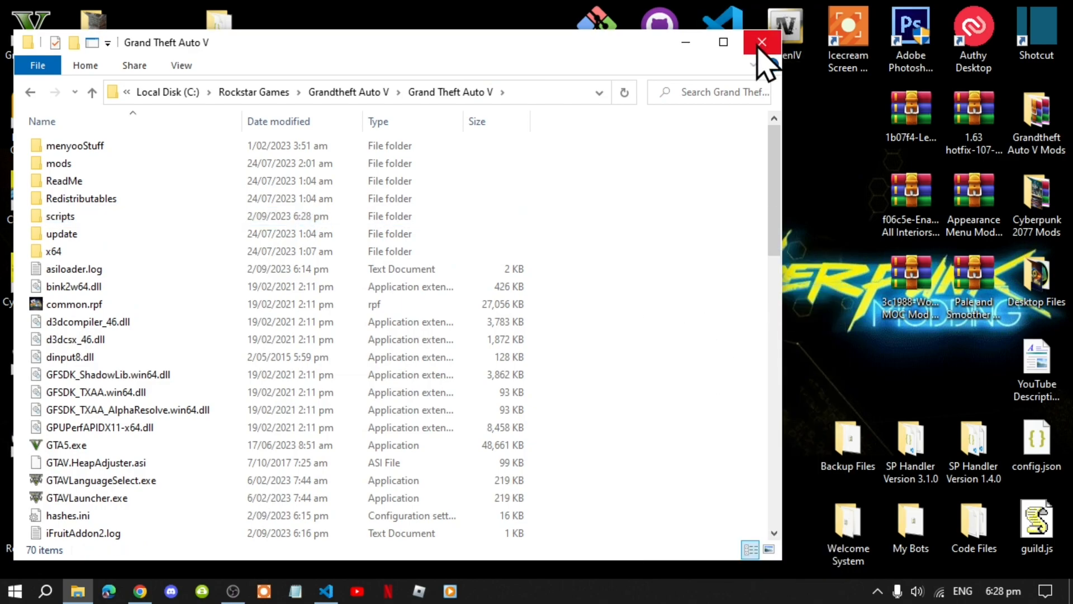
- Close the Grand Theft Auto V folder window, leaving only the desktop
left_click(762, 41)
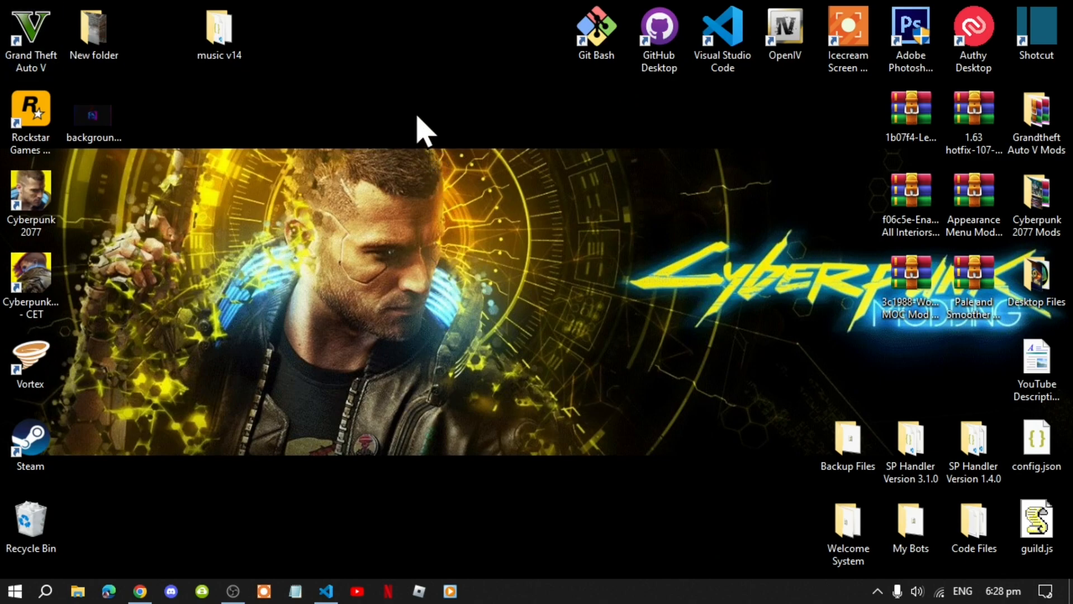
mouse_move(490, 226)
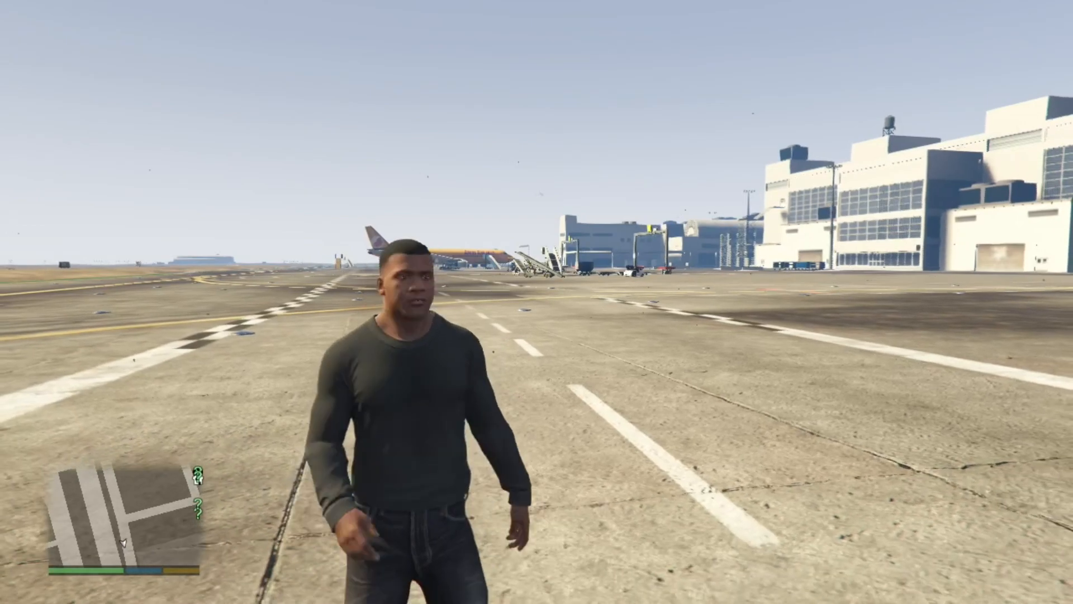
- Turn on Load MP Maps on Mod Refresh and Enable Blips in the Enable All Interiors menu
key("w")
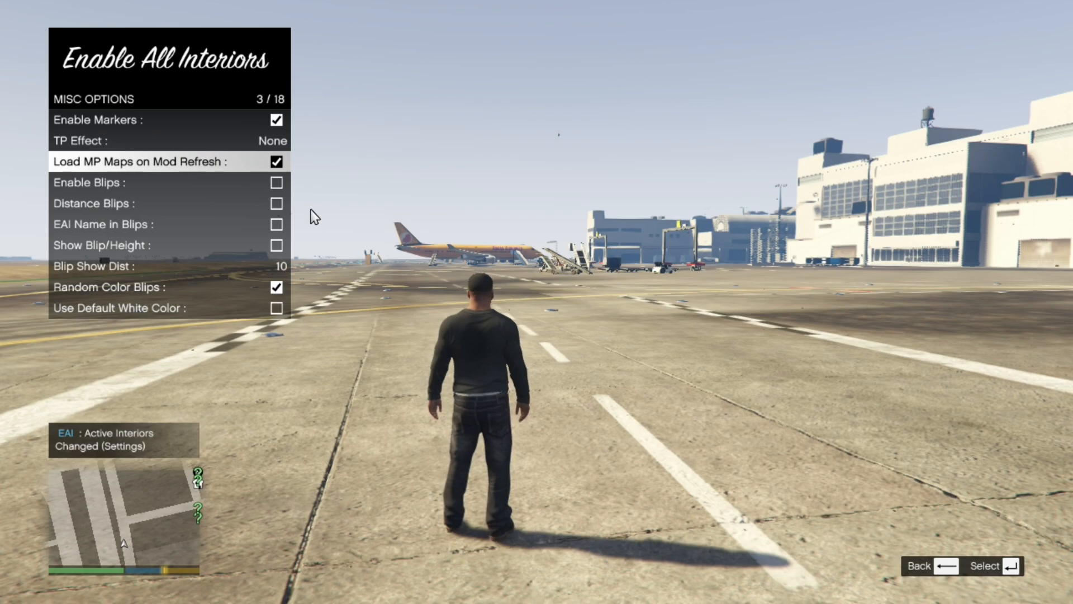
key("down")
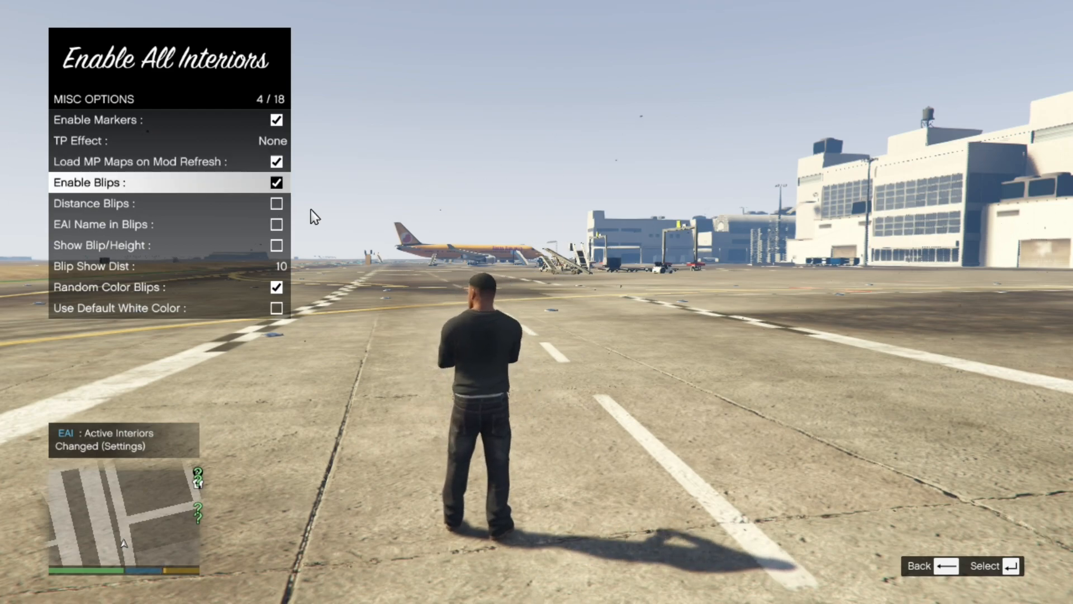
key("down")
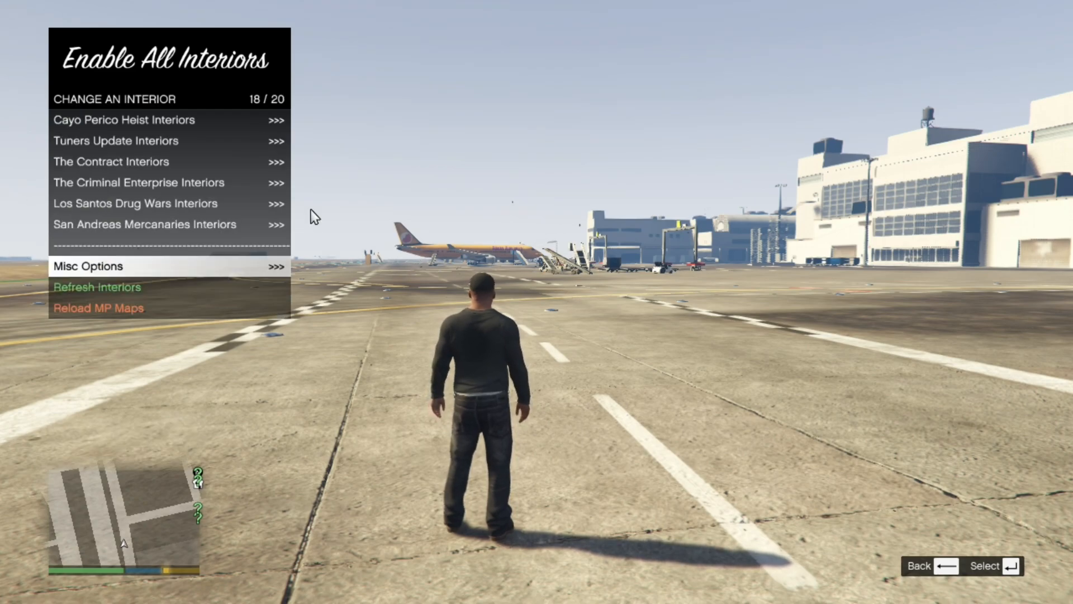
key("down")
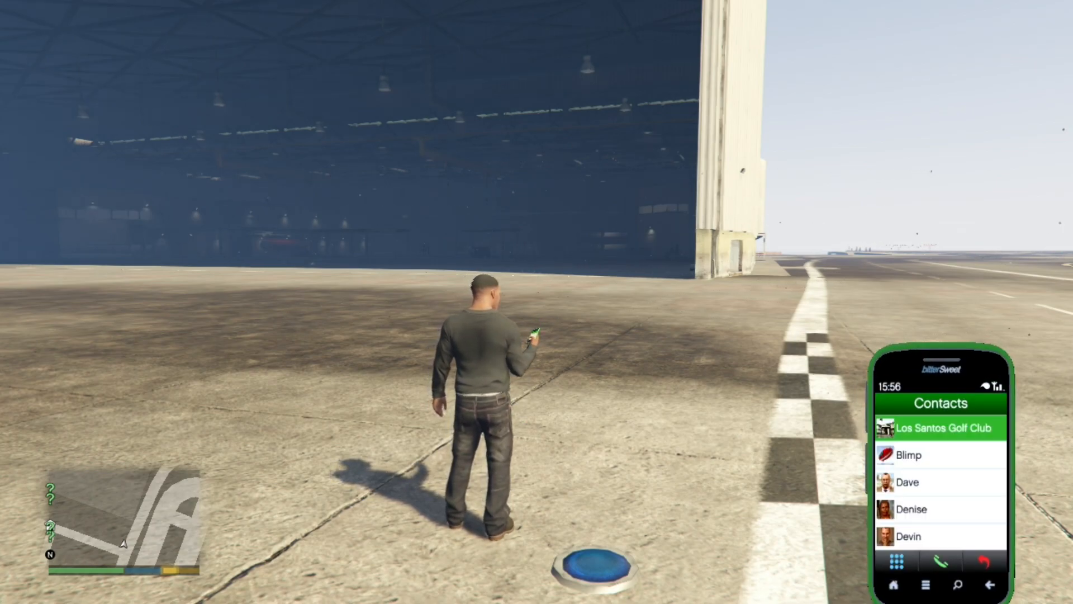
- Purchase the MOC command center ($2,790,000) from the command center helper menu
scroll("down", 3)
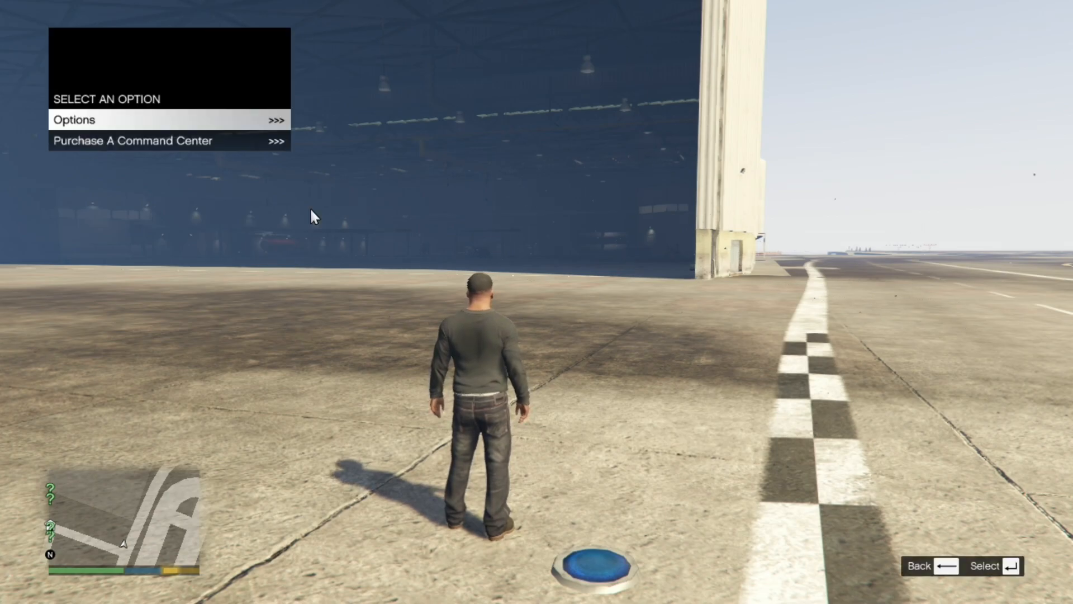
key("down")
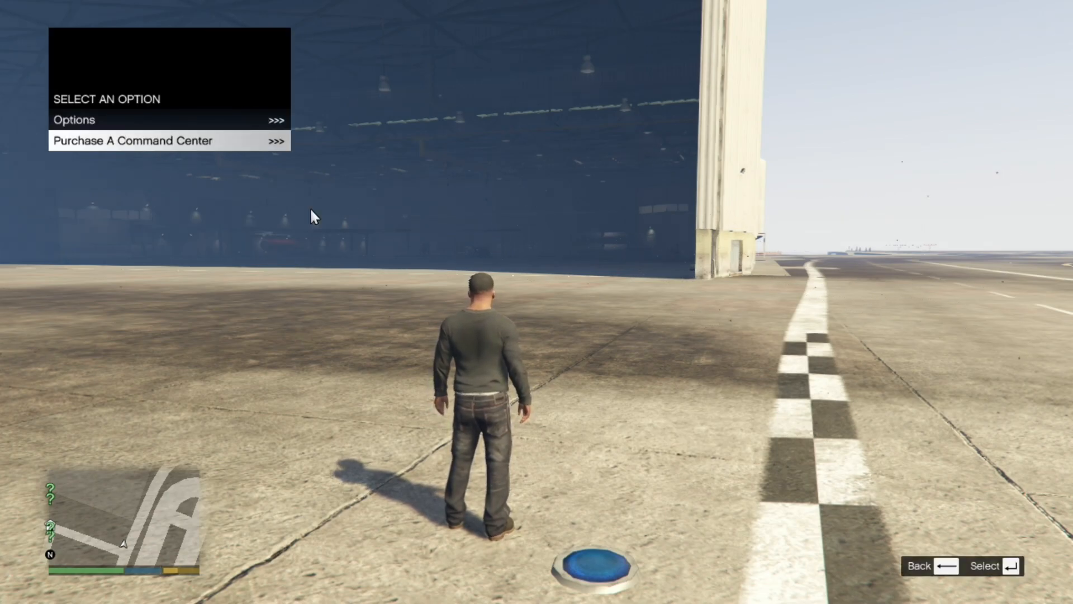
left_click(133, 141)
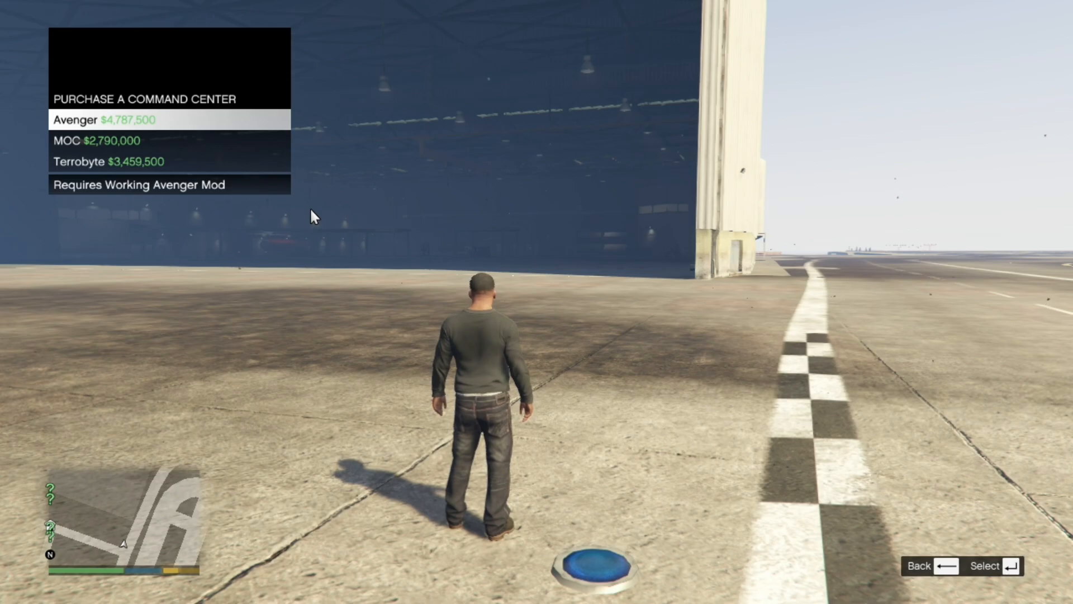
key("Down")
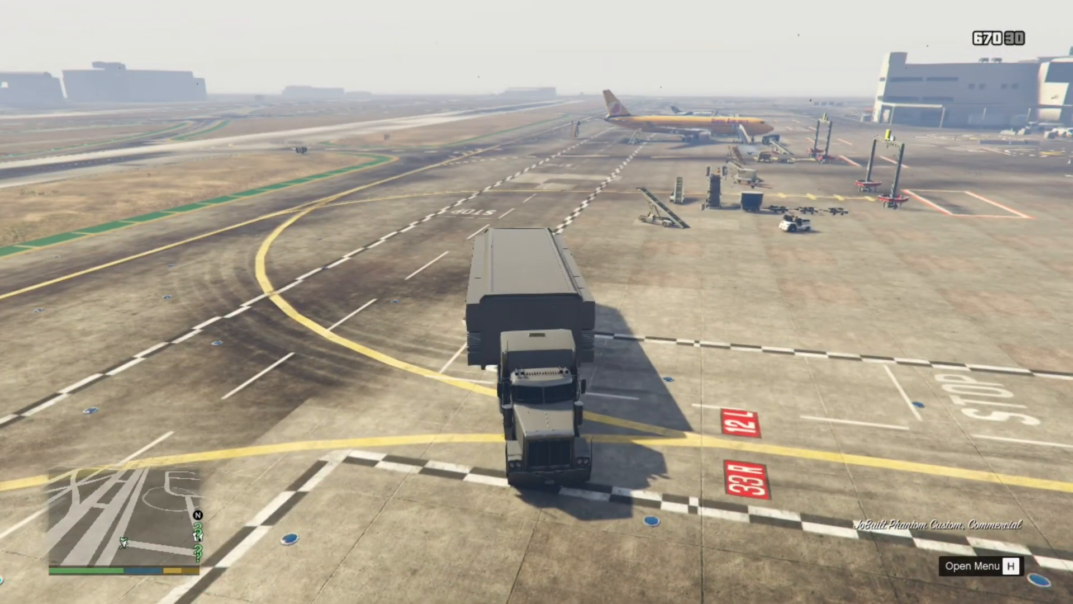
- Browse the MOC menu's Customization and Blip & Marker Color, then choose Enter Cargo Bay from Options
key("h")
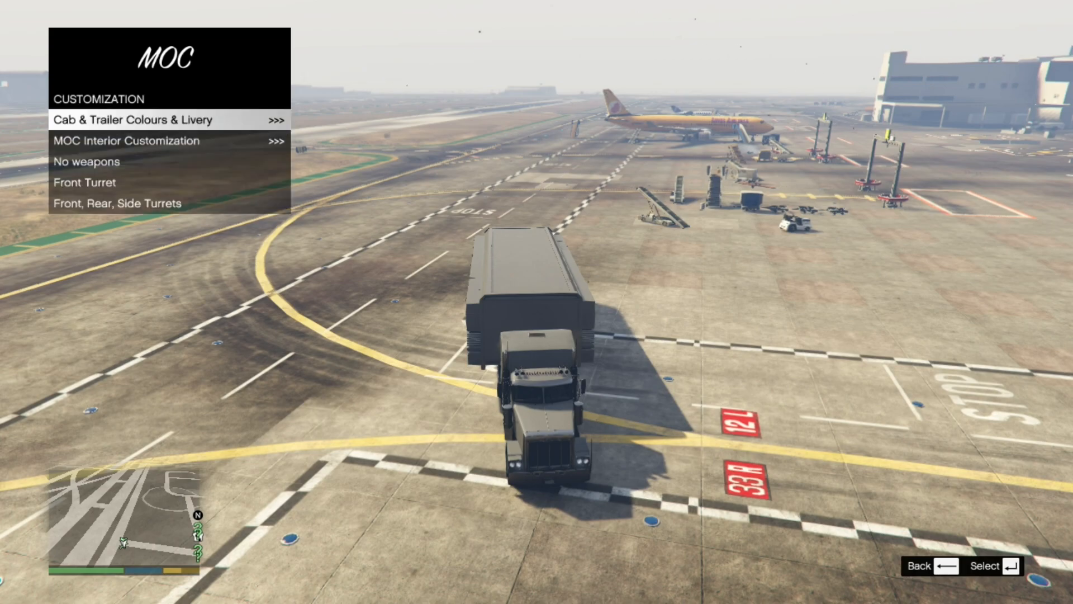
key("down")
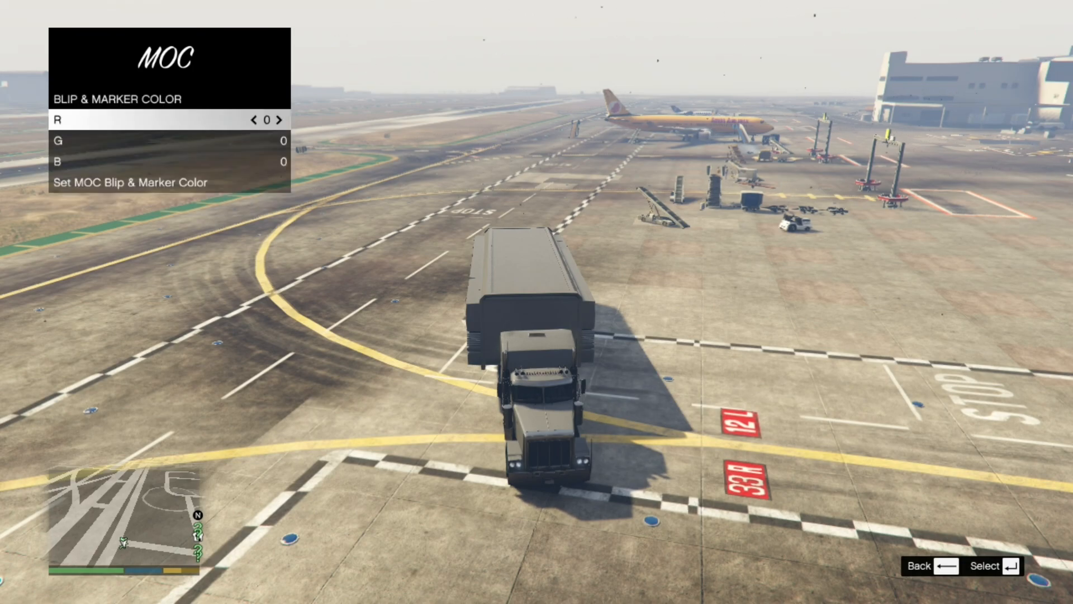
key("backspace")
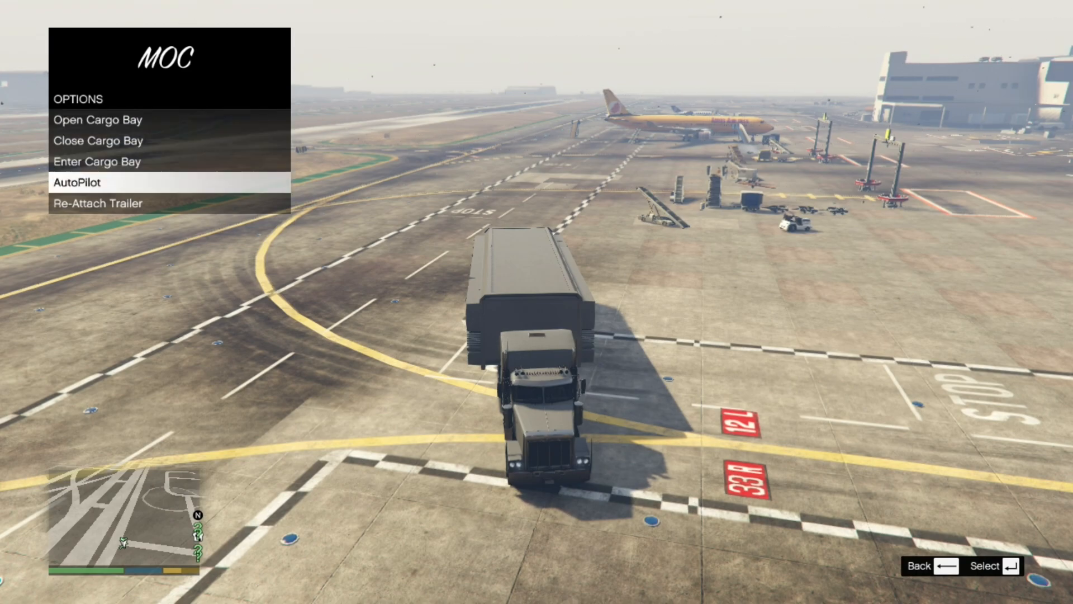
key("down")
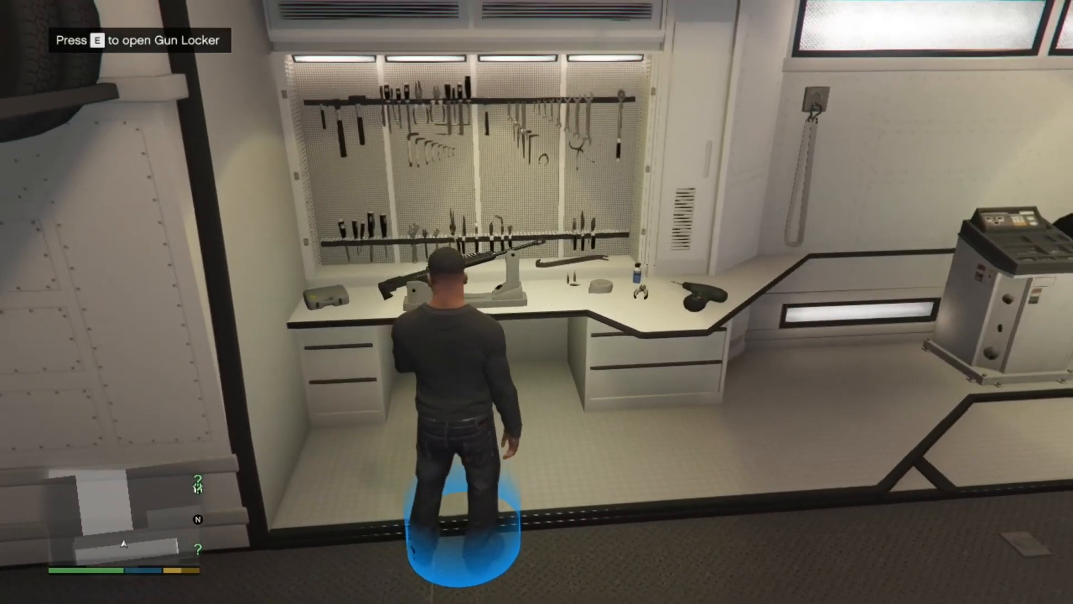
- Open the Gun Locker at the weapon workbench inside the MOC trailer
key("e")
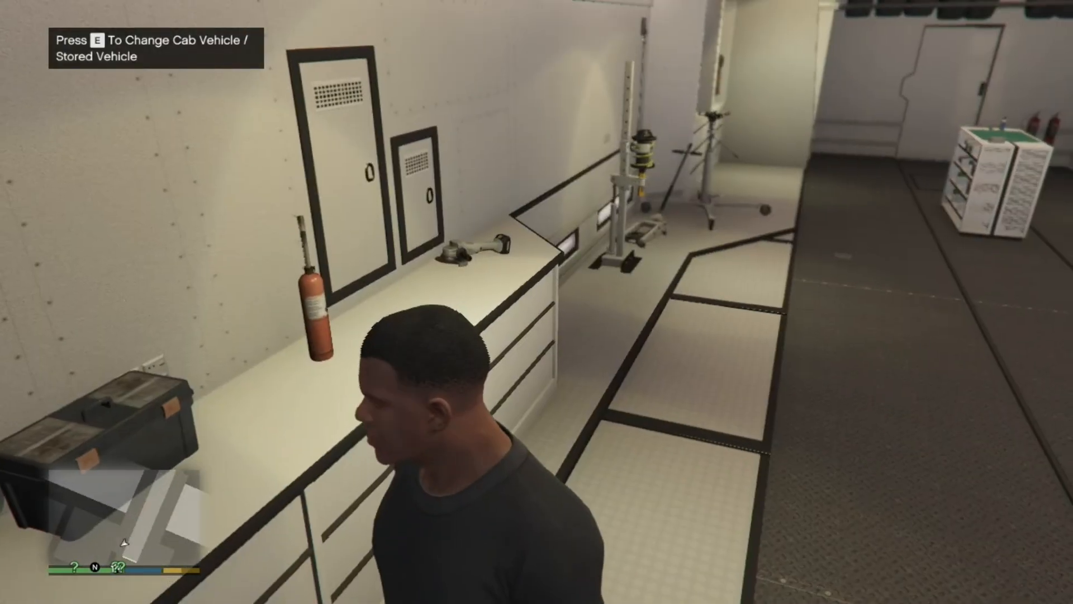
- Open the cab vehicle marker and choose the Cab Vehicle / Stored Vehicle option before leaving the trailer
key("e")
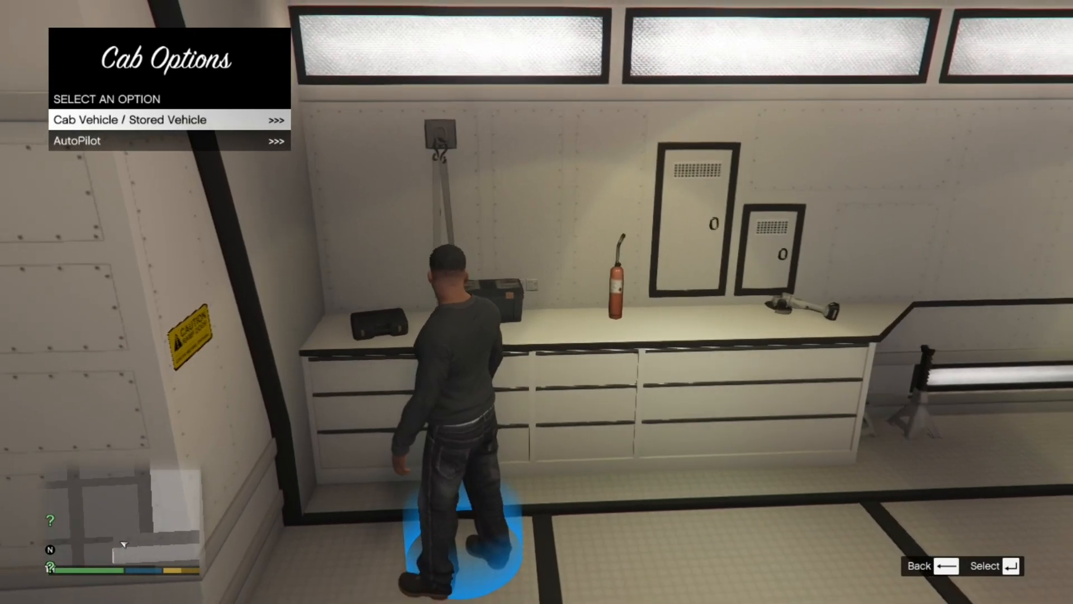
left_click(130, 120)
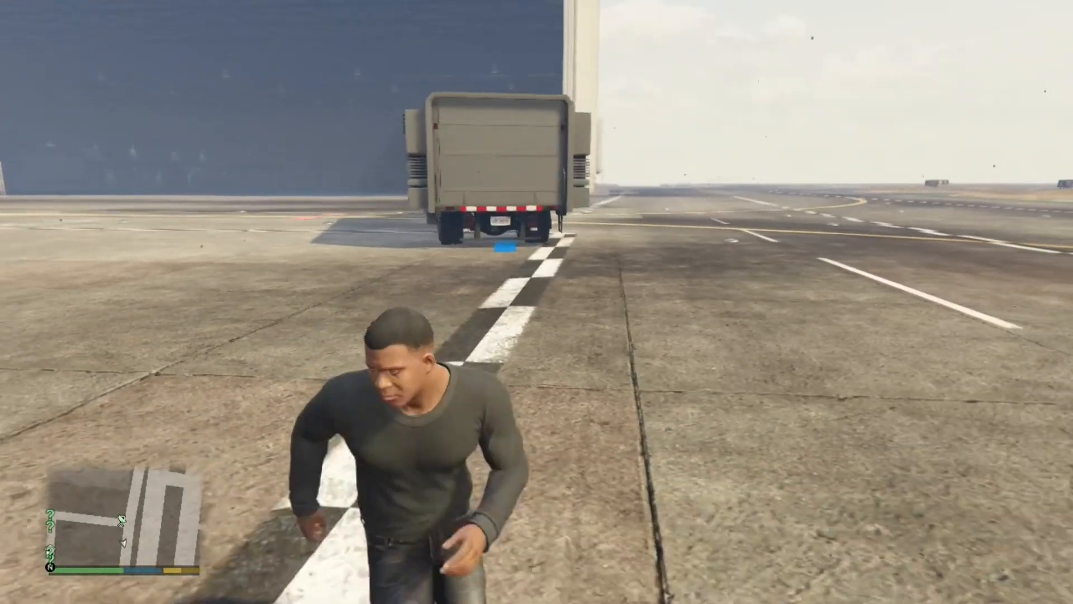
- Spawn a 9F Cabrio from Menyoo's Vehicle Spawner Sports category behind the MOC
key("w")
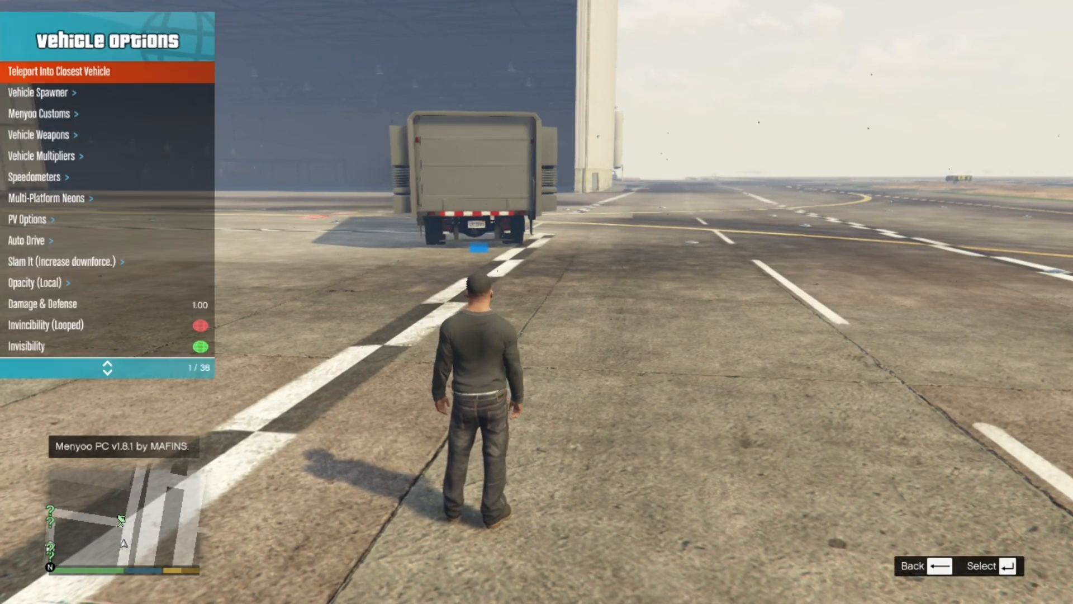
key("down")
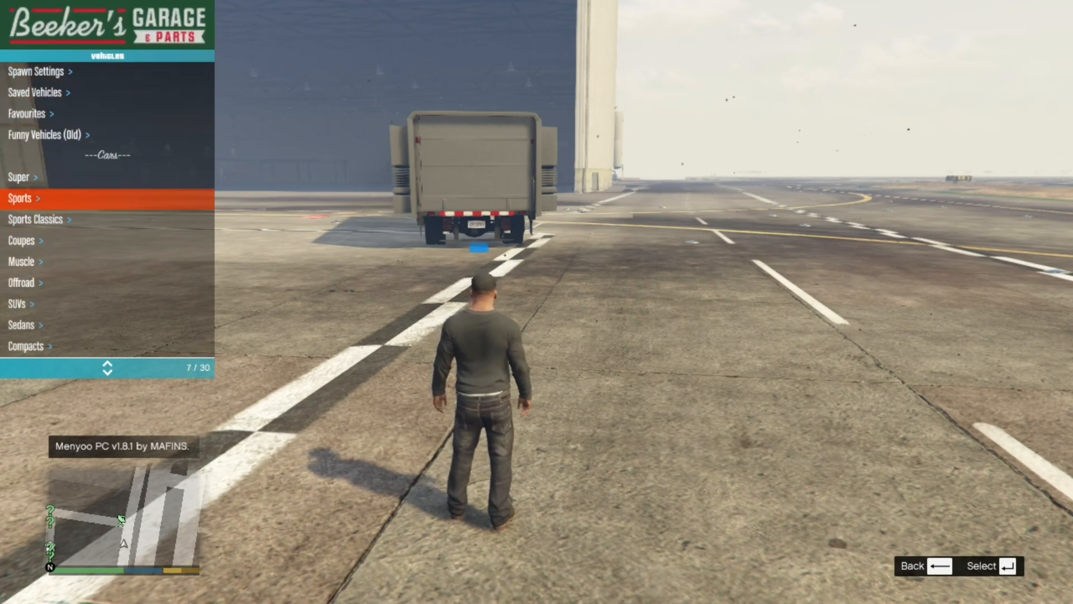
left_click(20, 198)
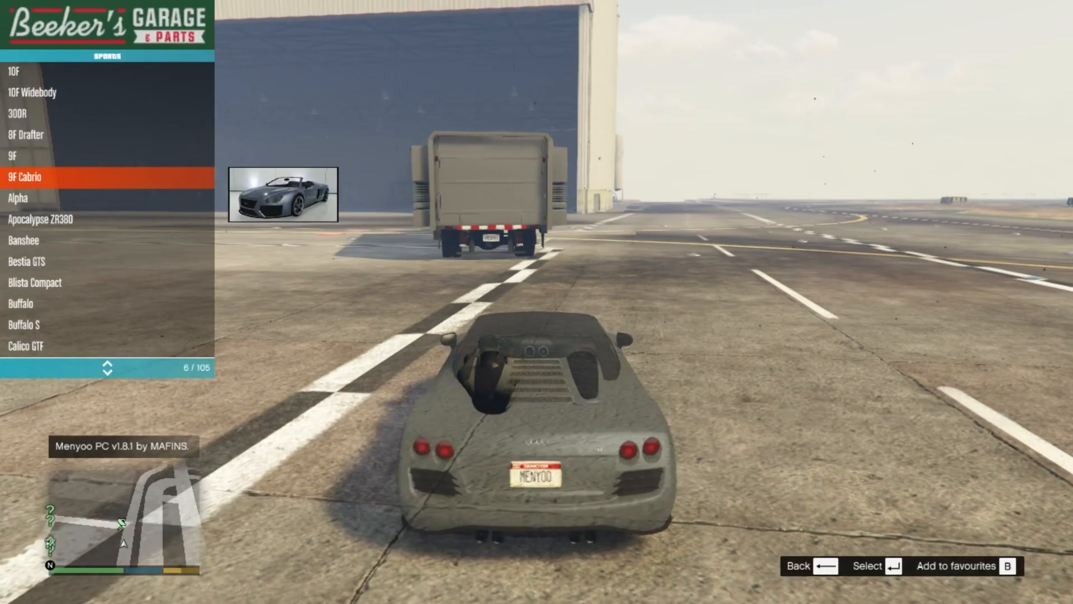
key("enter")
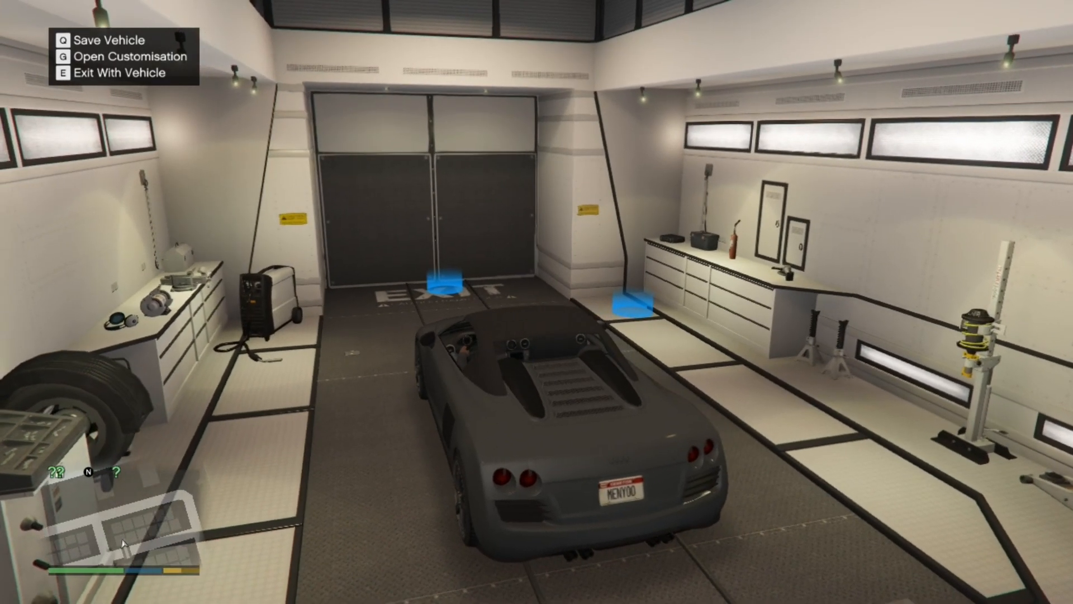
- Save the 9F Cabrio in the MOC vehicle bay and close the Helper Advanced Mods menu
key("q")
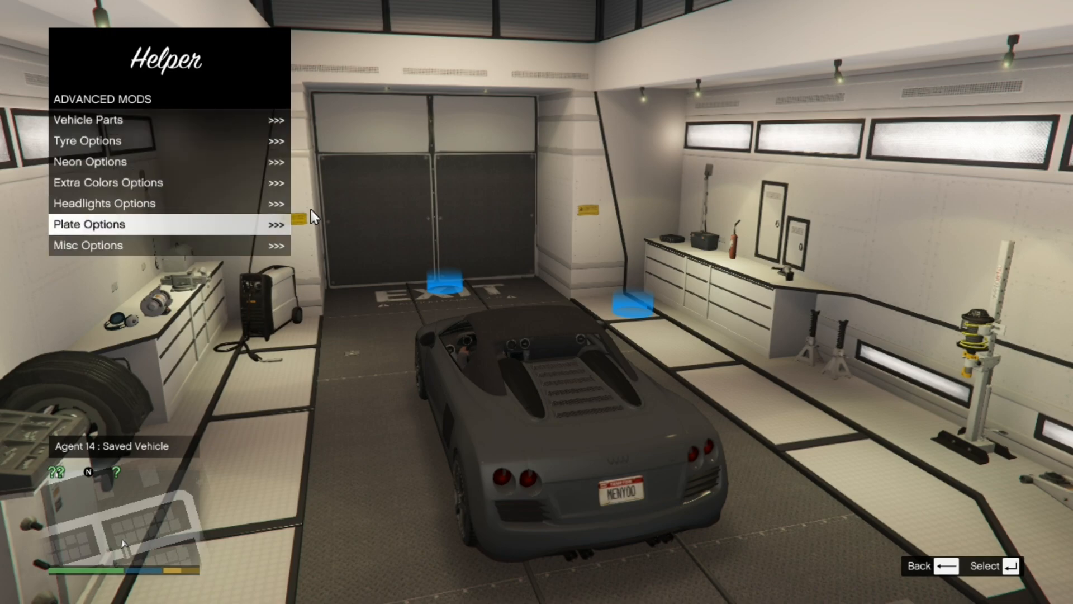
key("Escape")
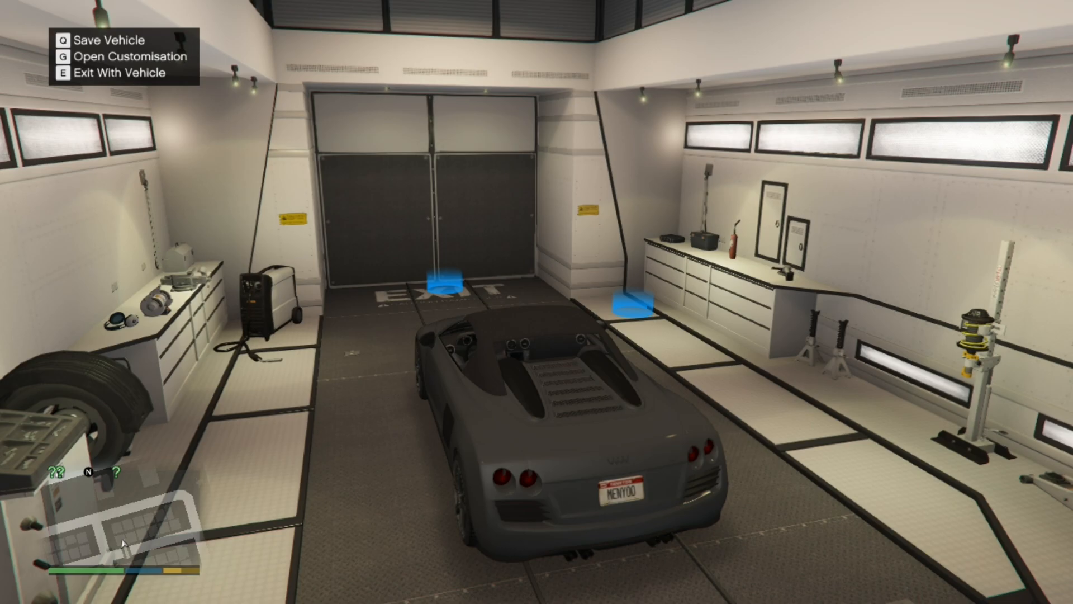